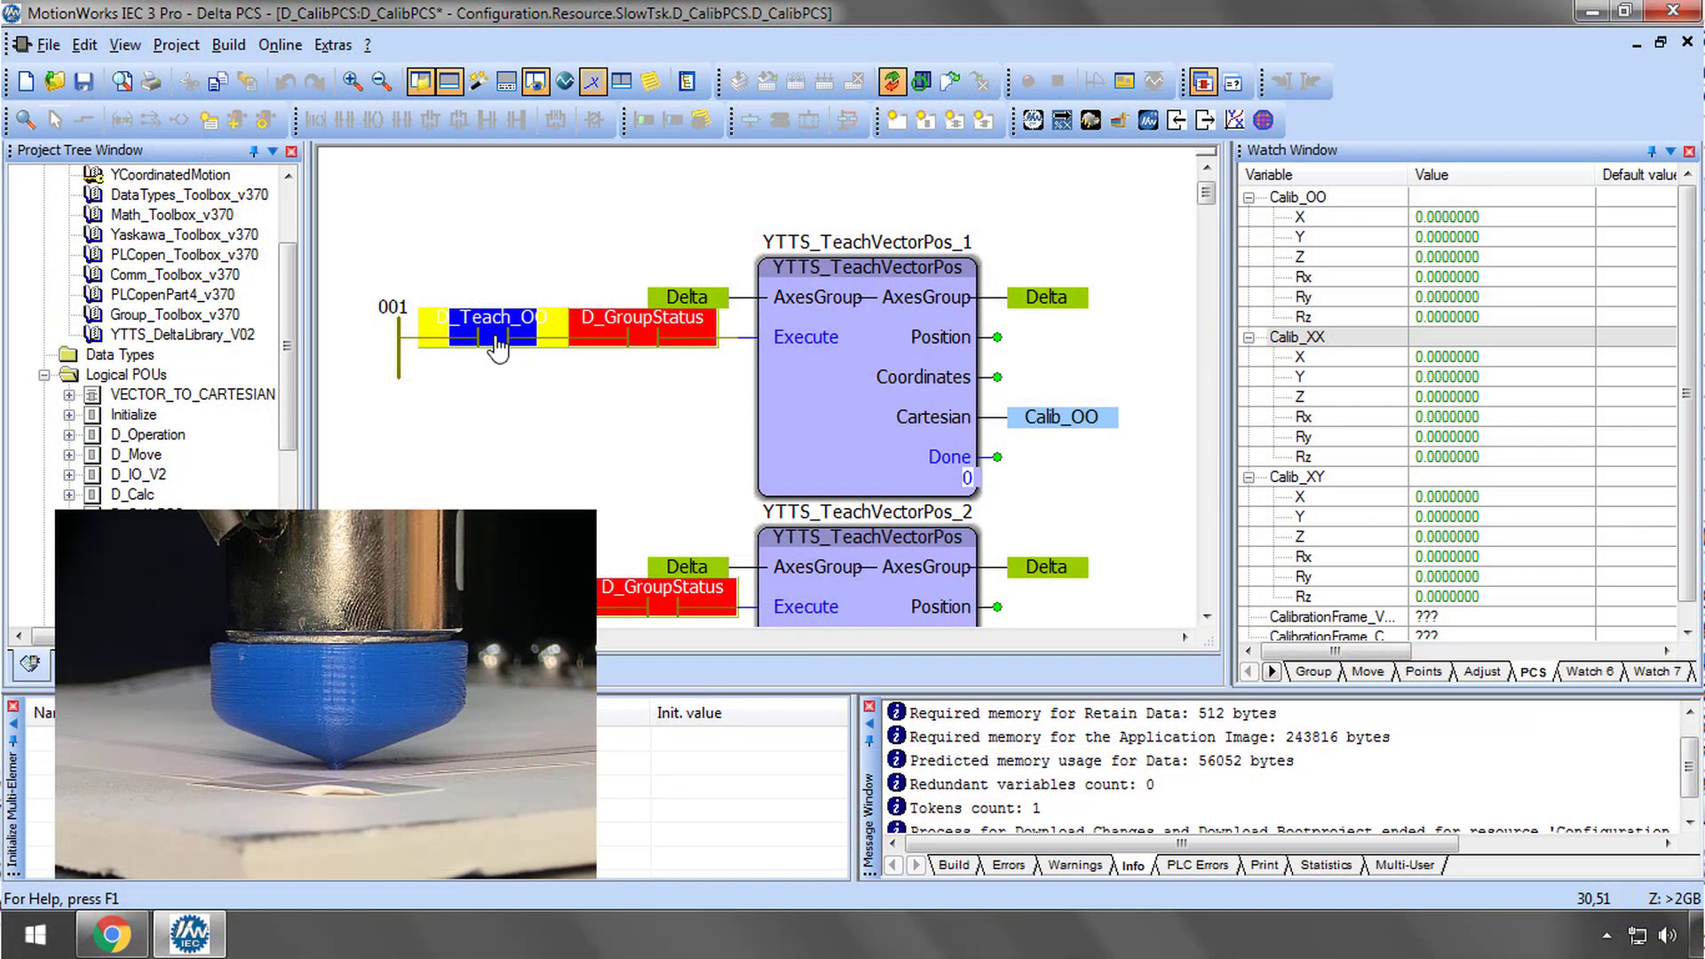
mouse_move(497, 348)
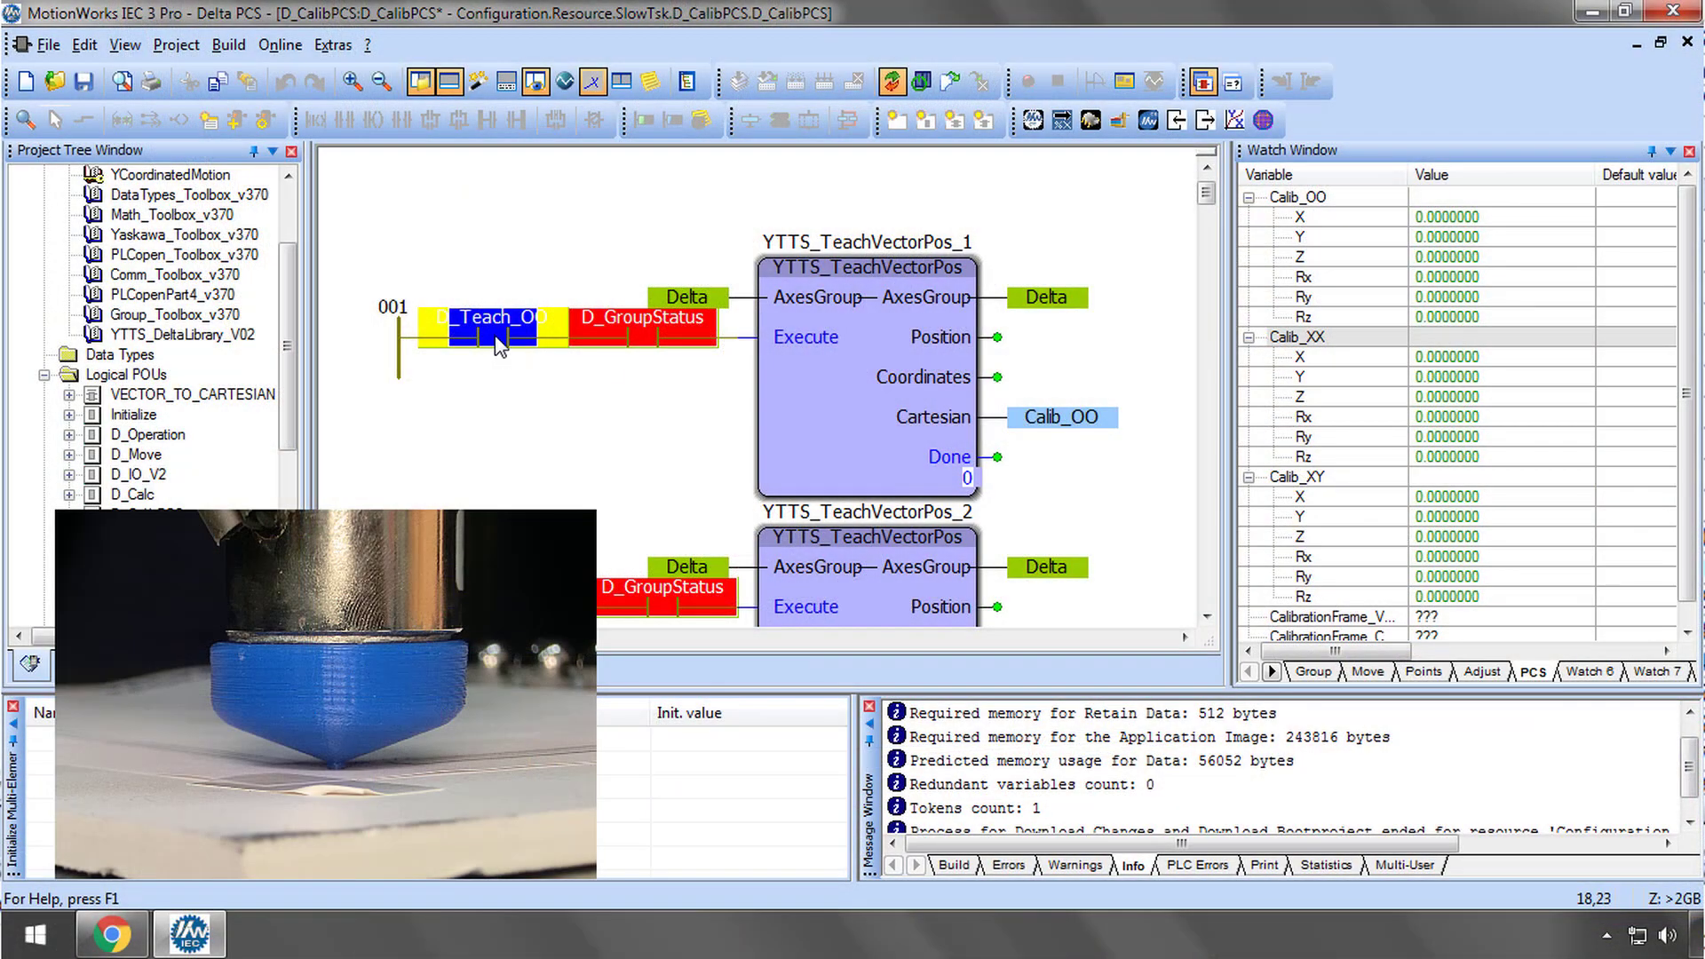
mouse_move(497, 338)
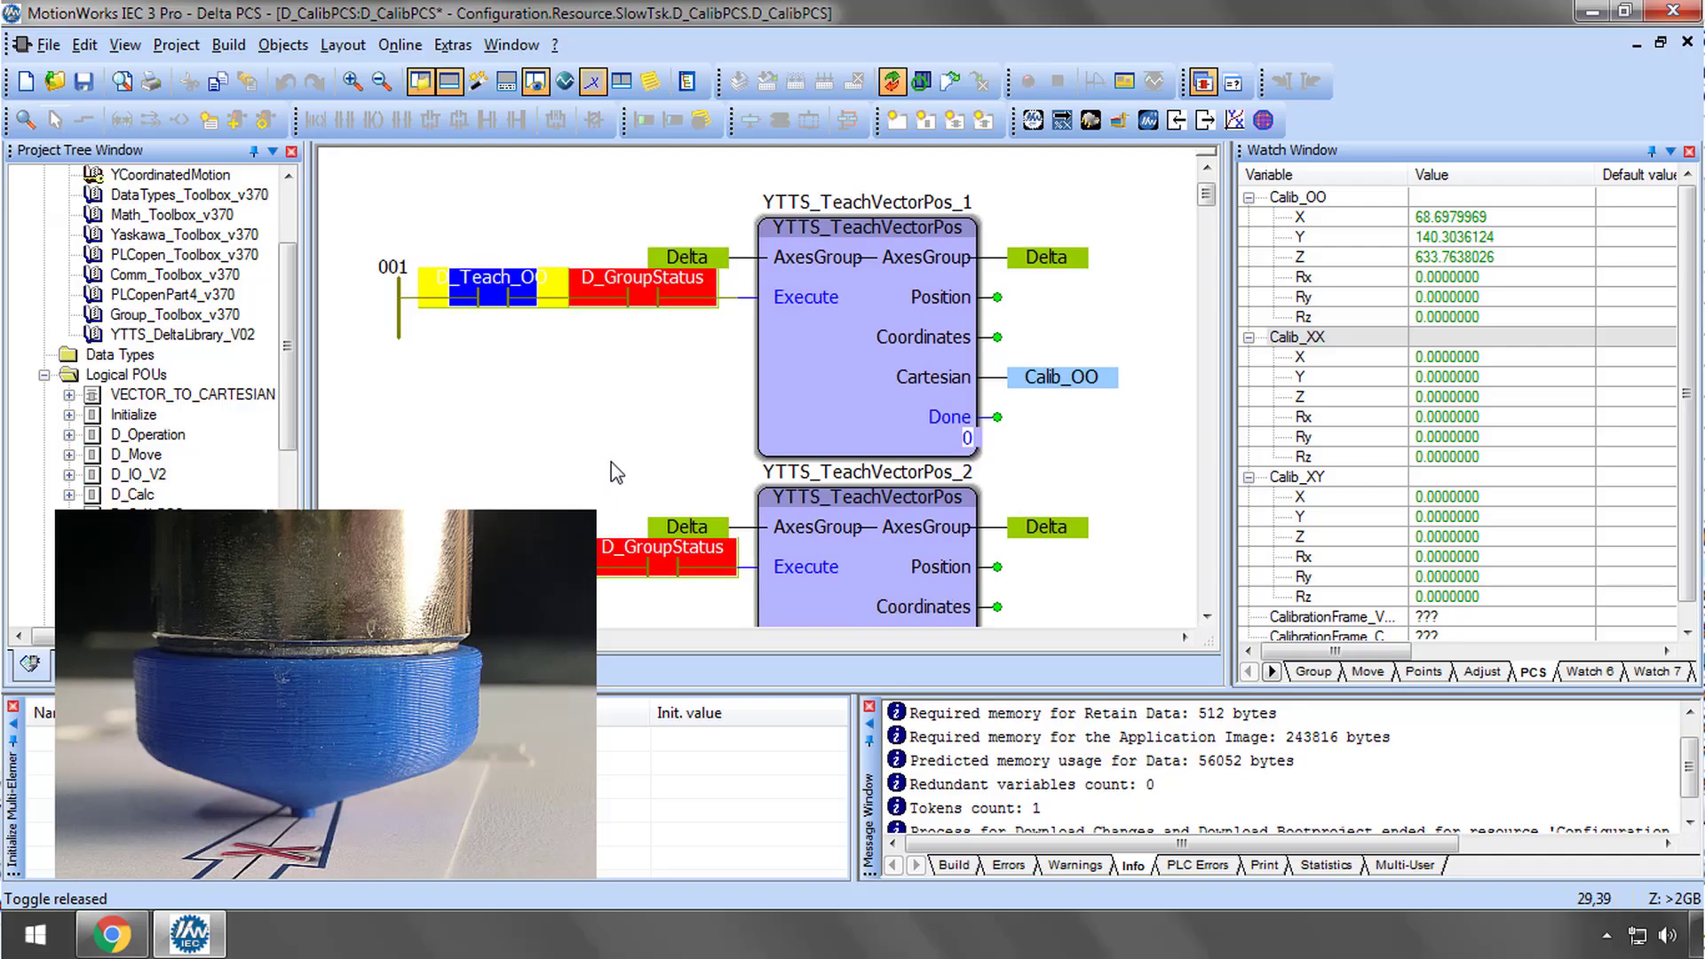
Scroll the PCS watch tab to see the taught Calib_OO, Calib_XX and Calib_XY values
scroll("down", 3)
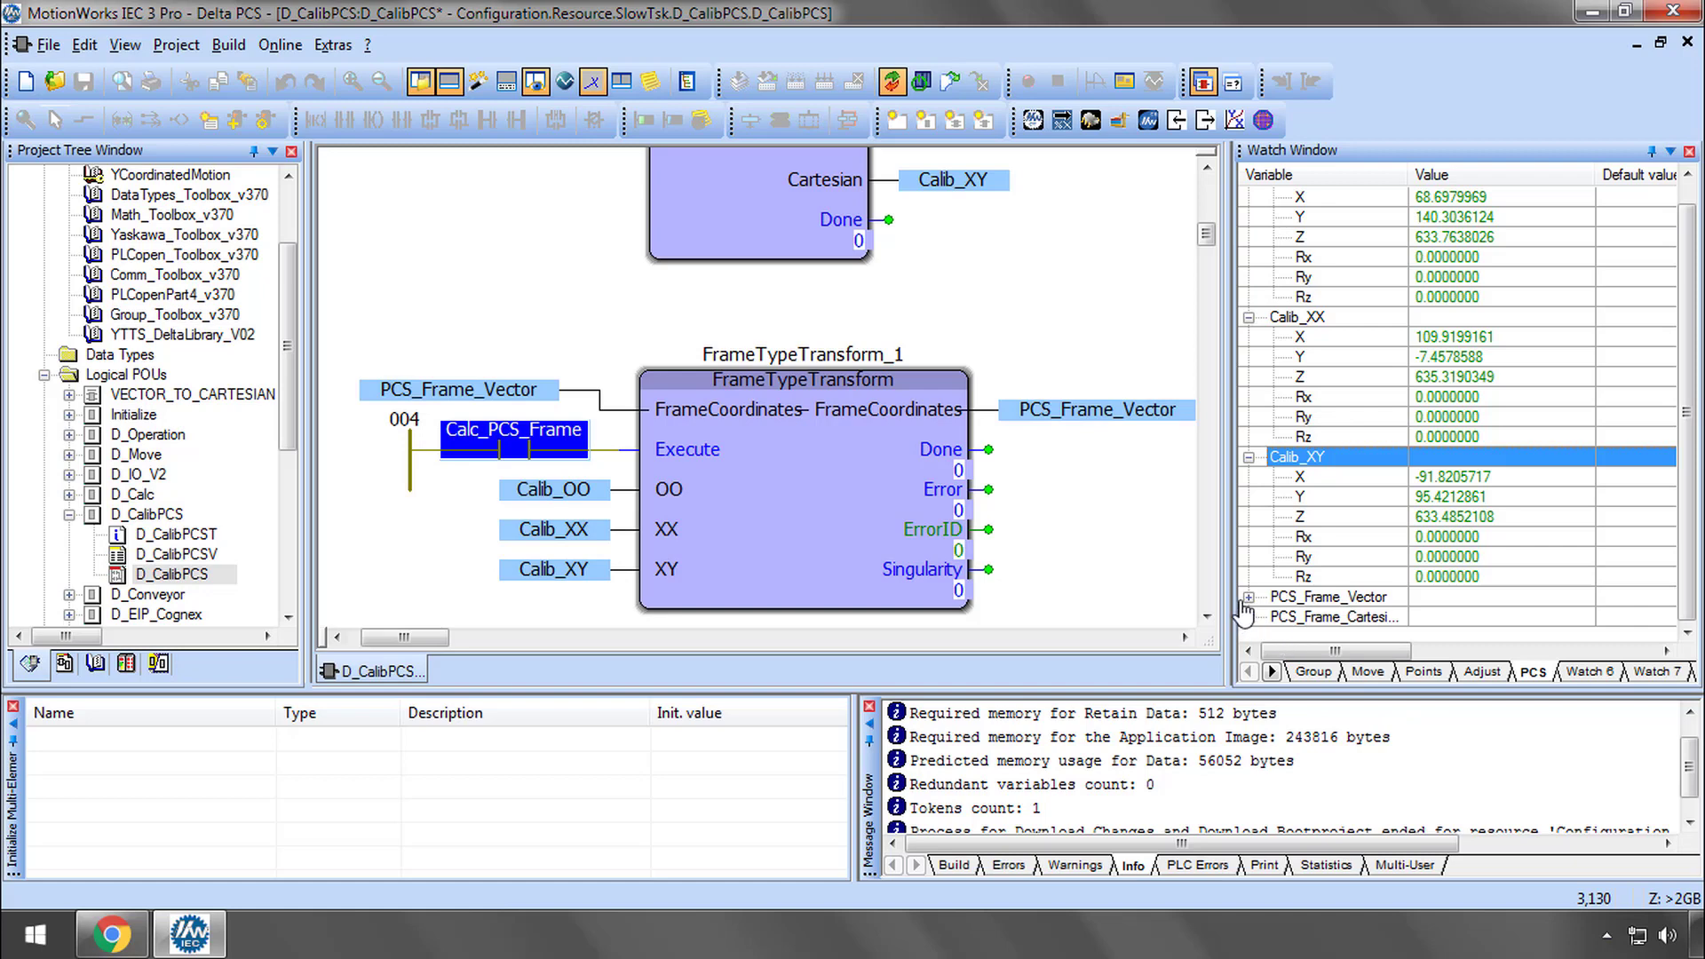
mouse_move(1250, 609)
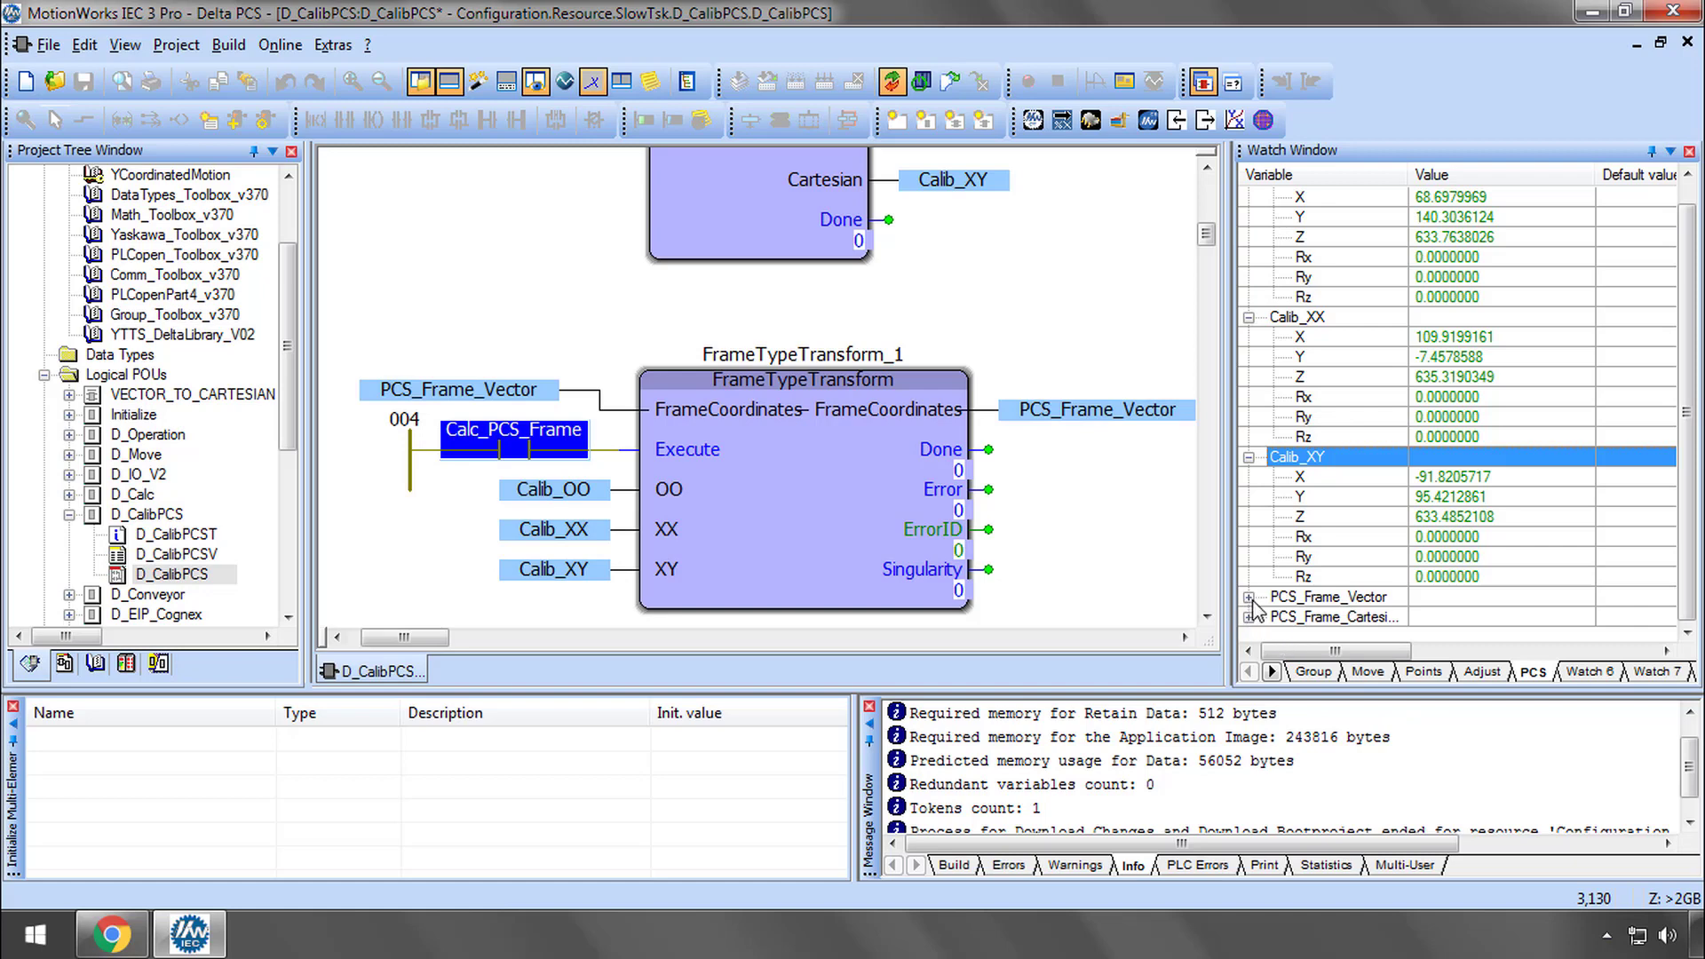
Expand PCS_Frame_Vector and overwrite Calc_PCS_Frame to TRUE so the frame values are computed
left_click(1249, 596)
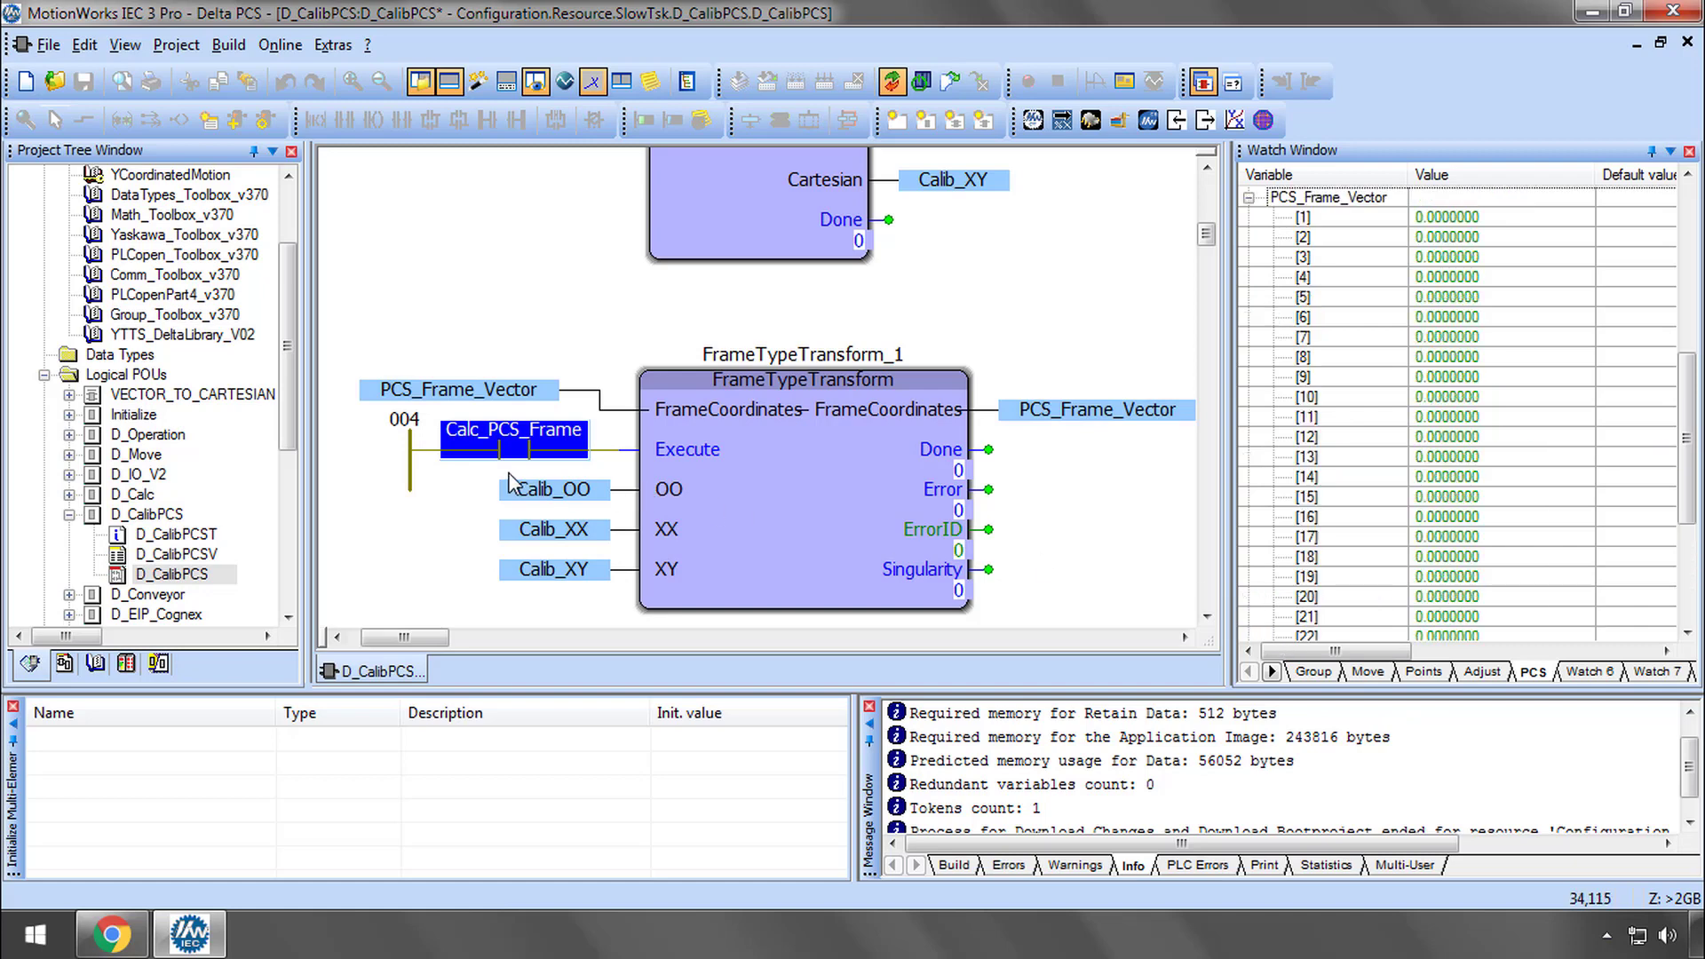
double_click(512, 444)
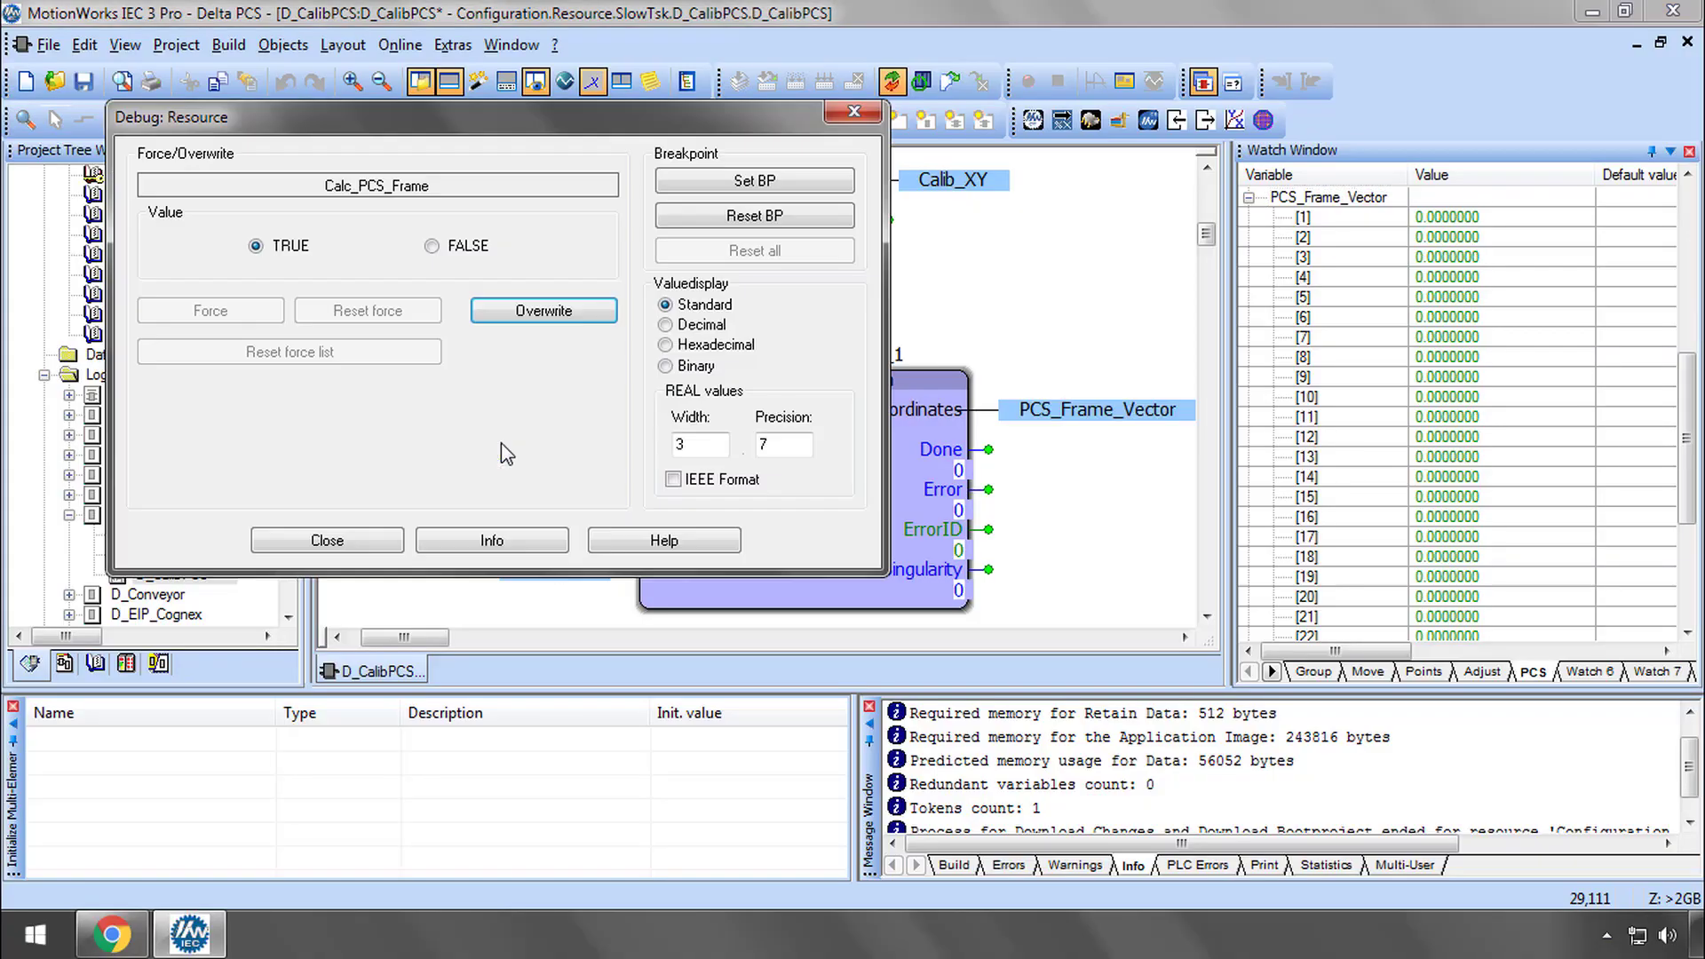
left_click(327, 540)
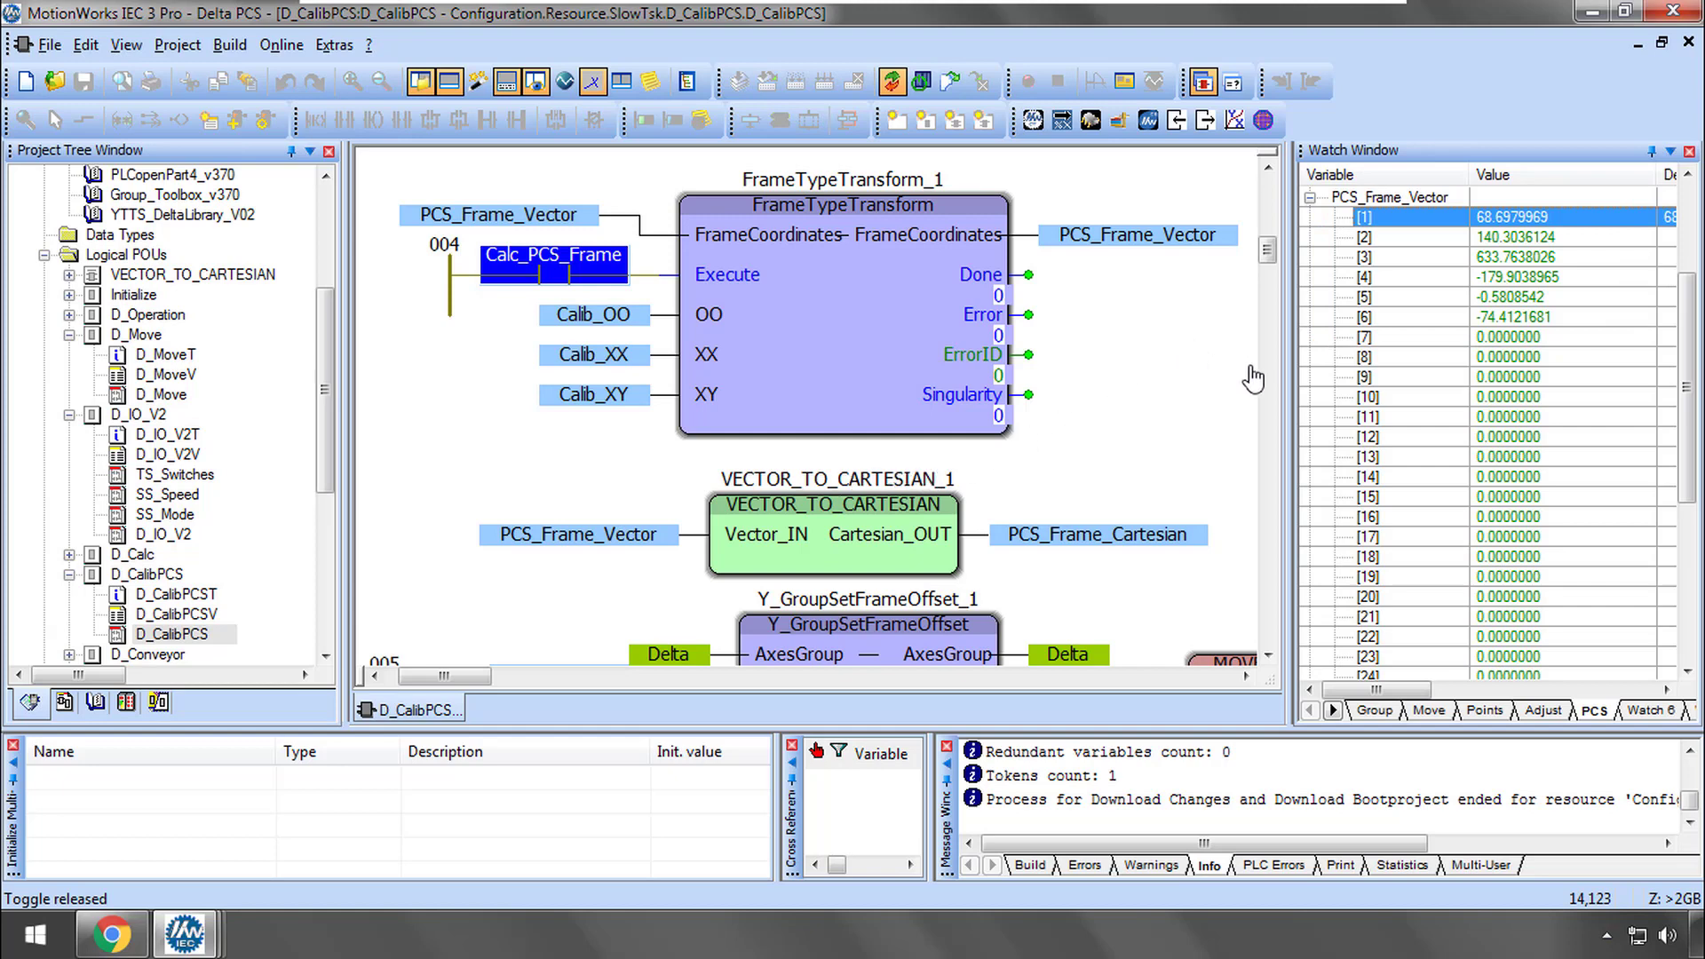
mouse_move(1428, 291)
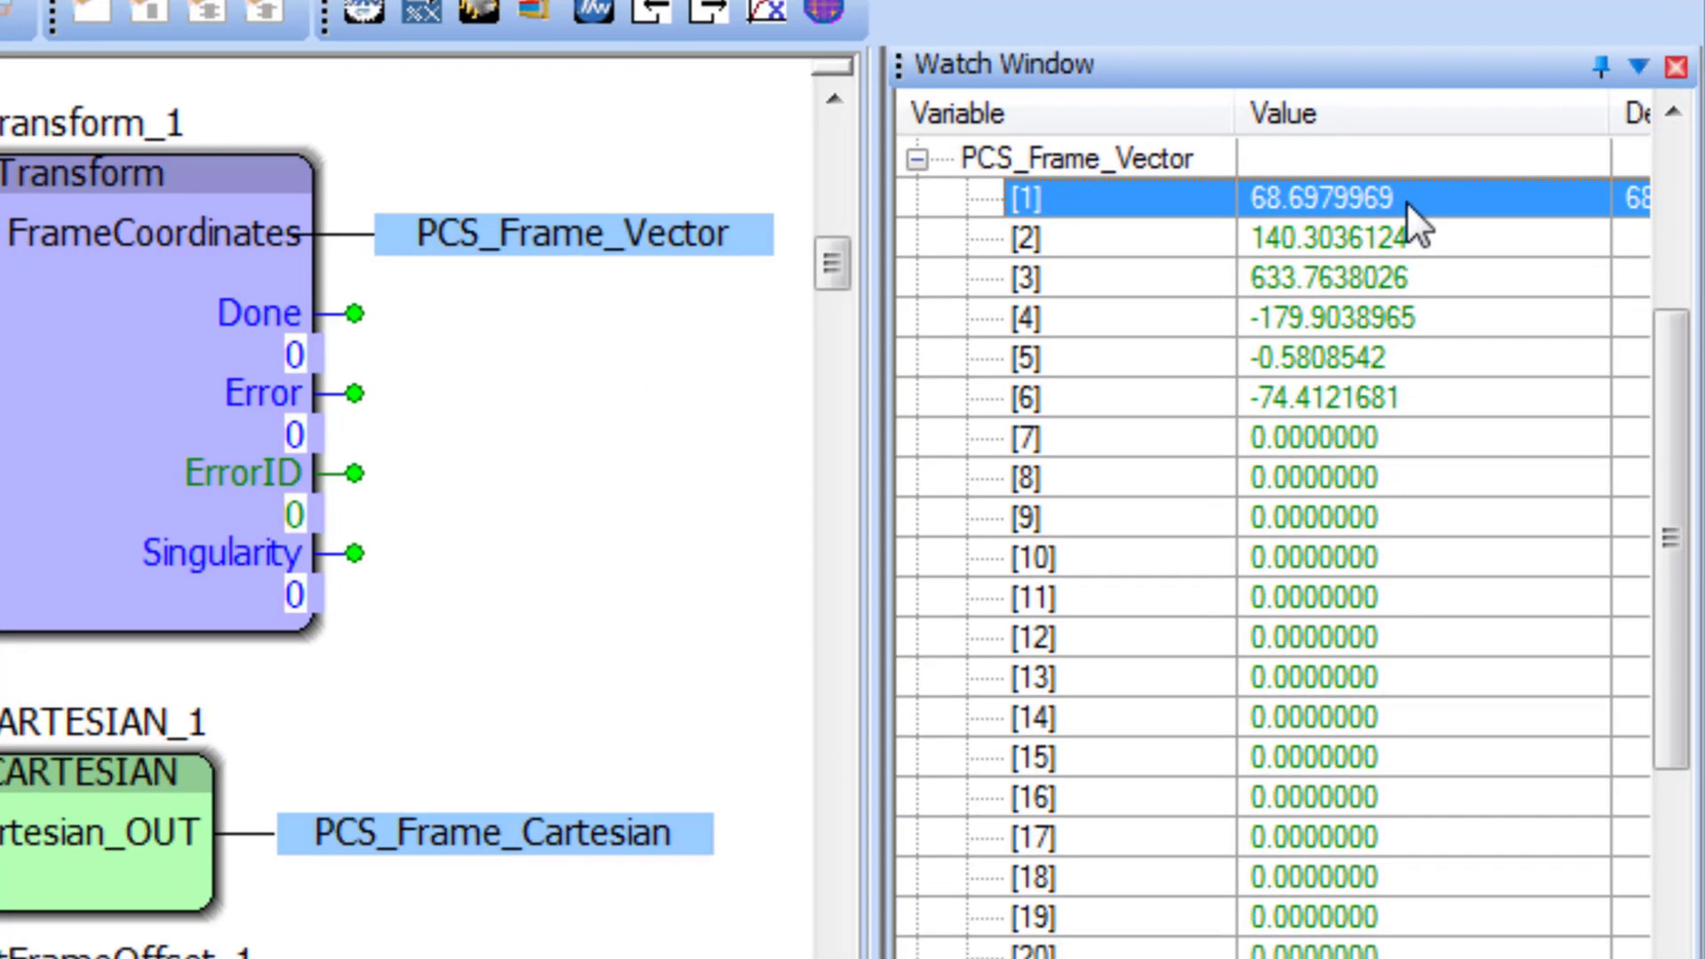
mouse_move(1425, 272)
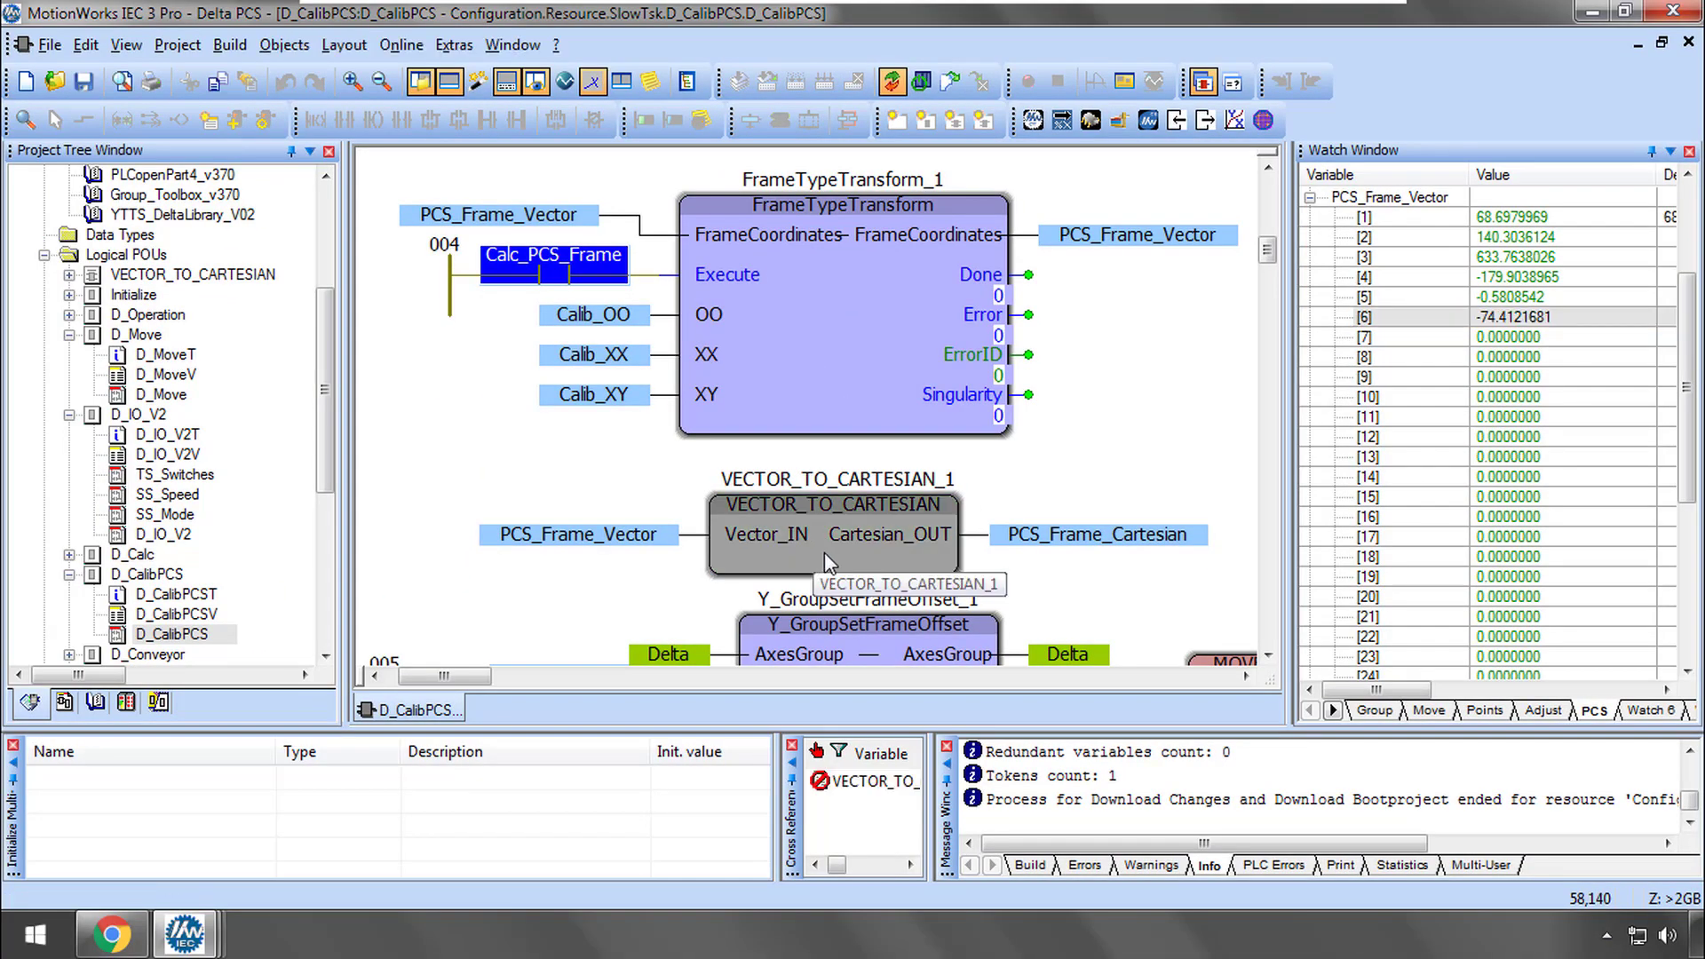
Inspect VECTOR_TO_CARTESIAN, set FrameOffset TRUE in D_CalibPCS, then go to the D_Move worksheet
double_click(831, 534)
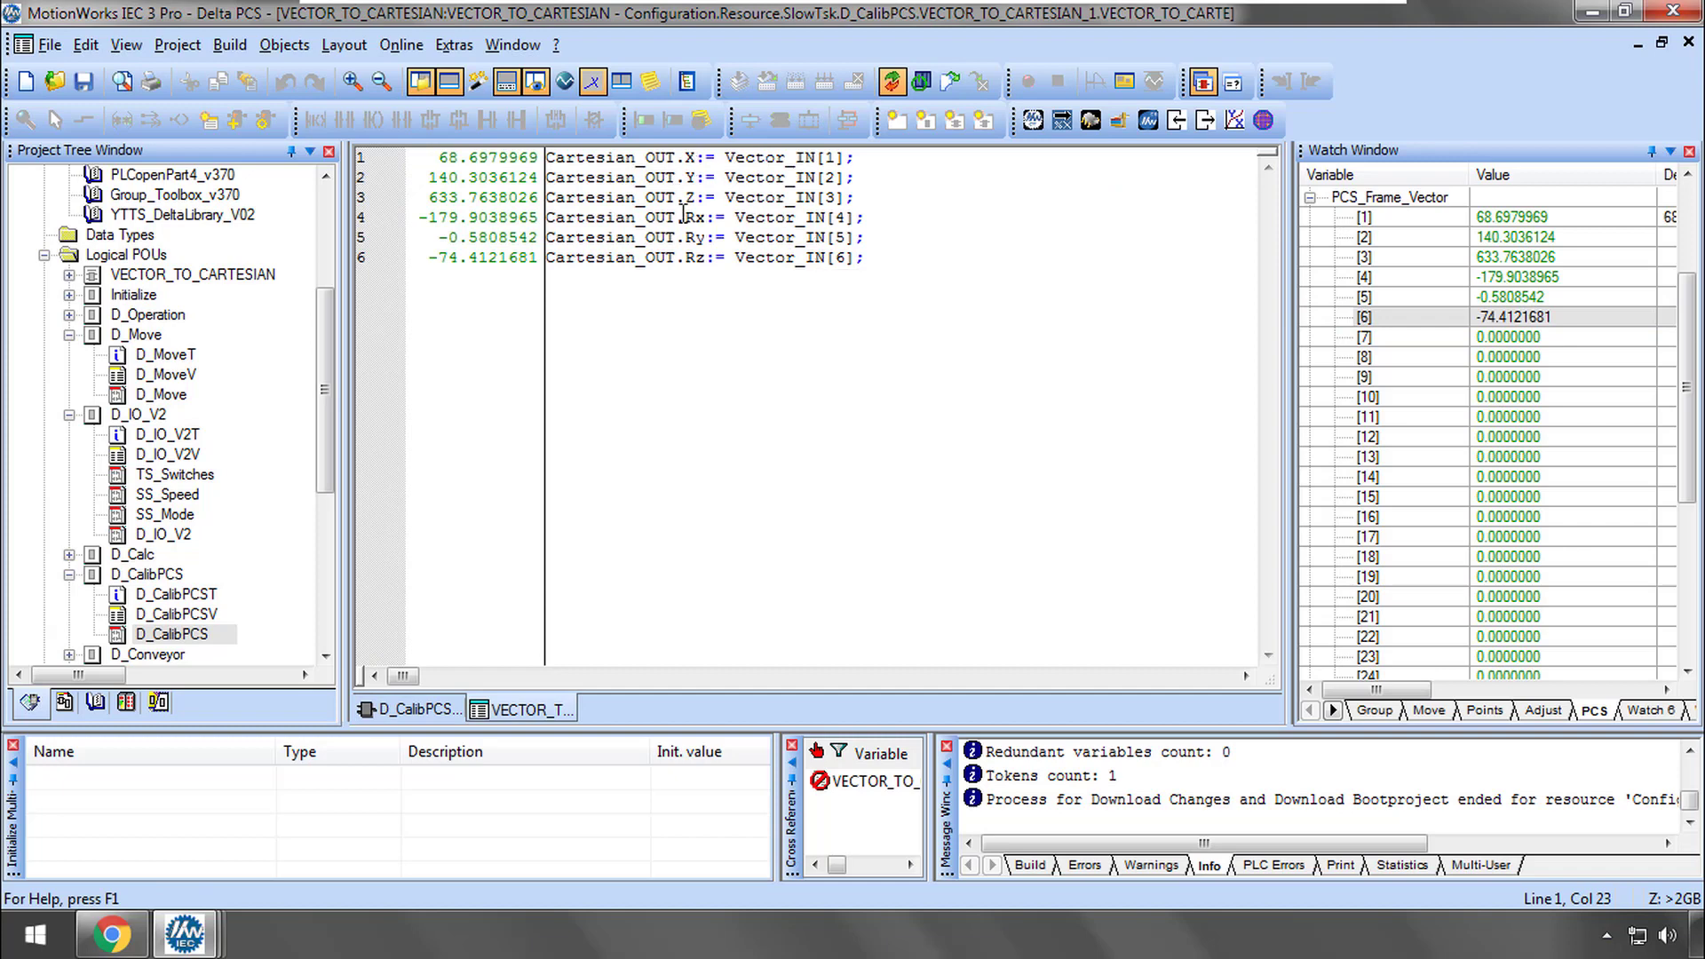
left_click(410, 709)
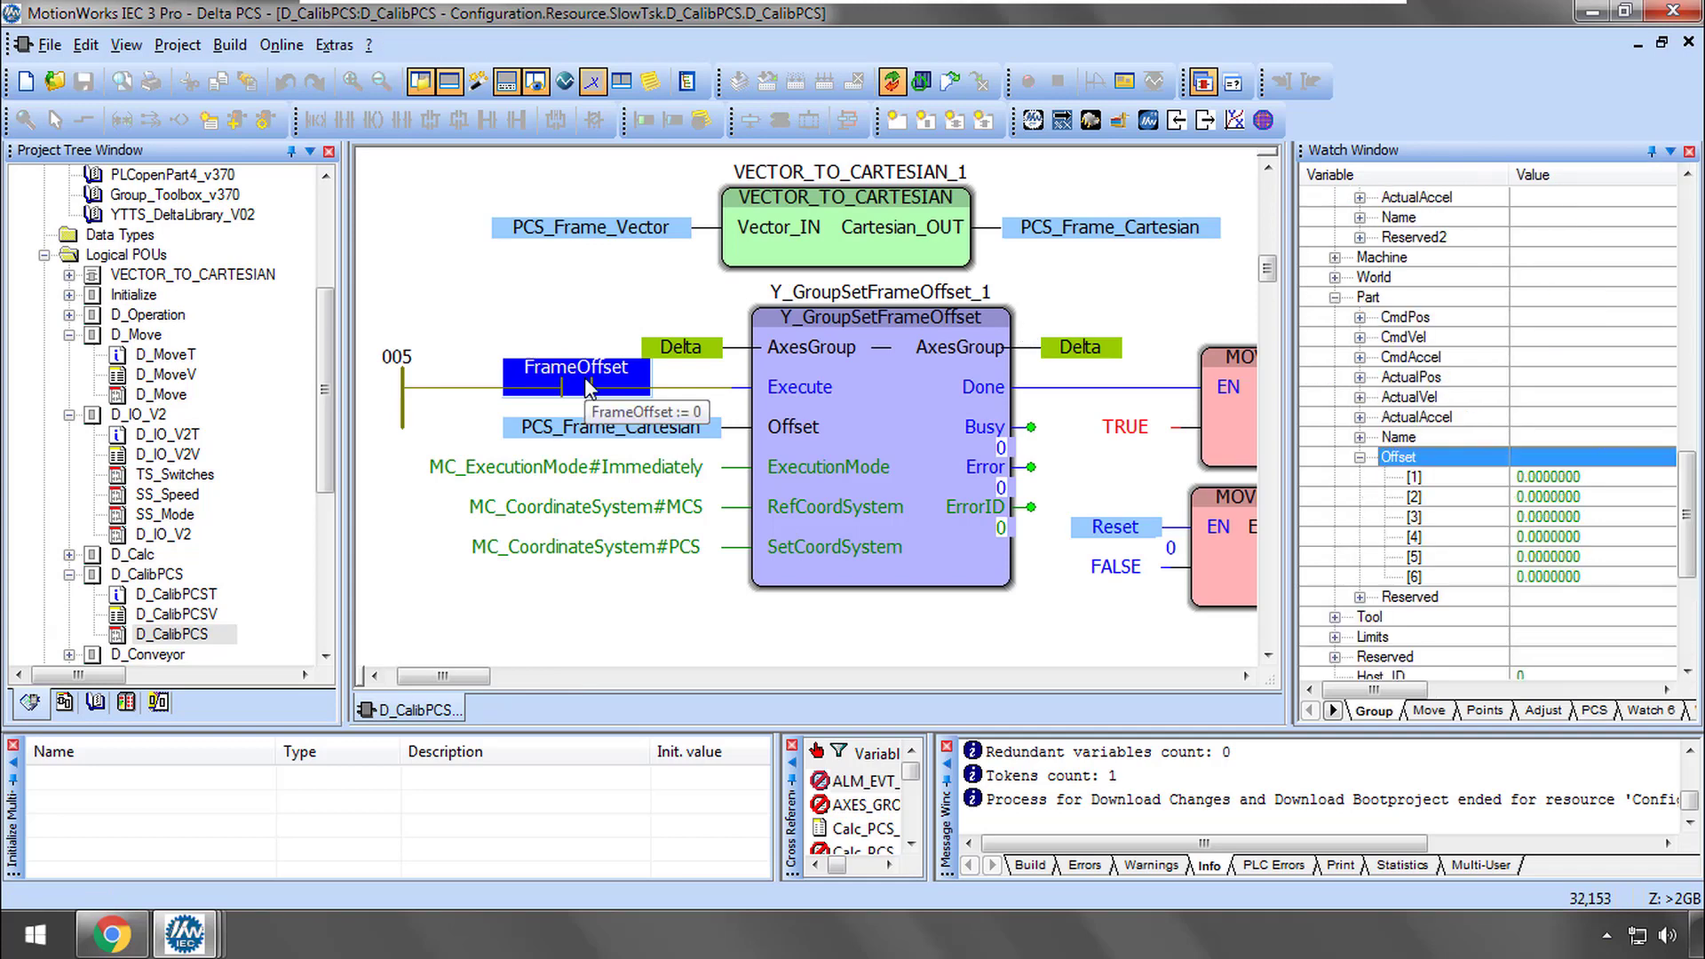
double_click(575, 365)
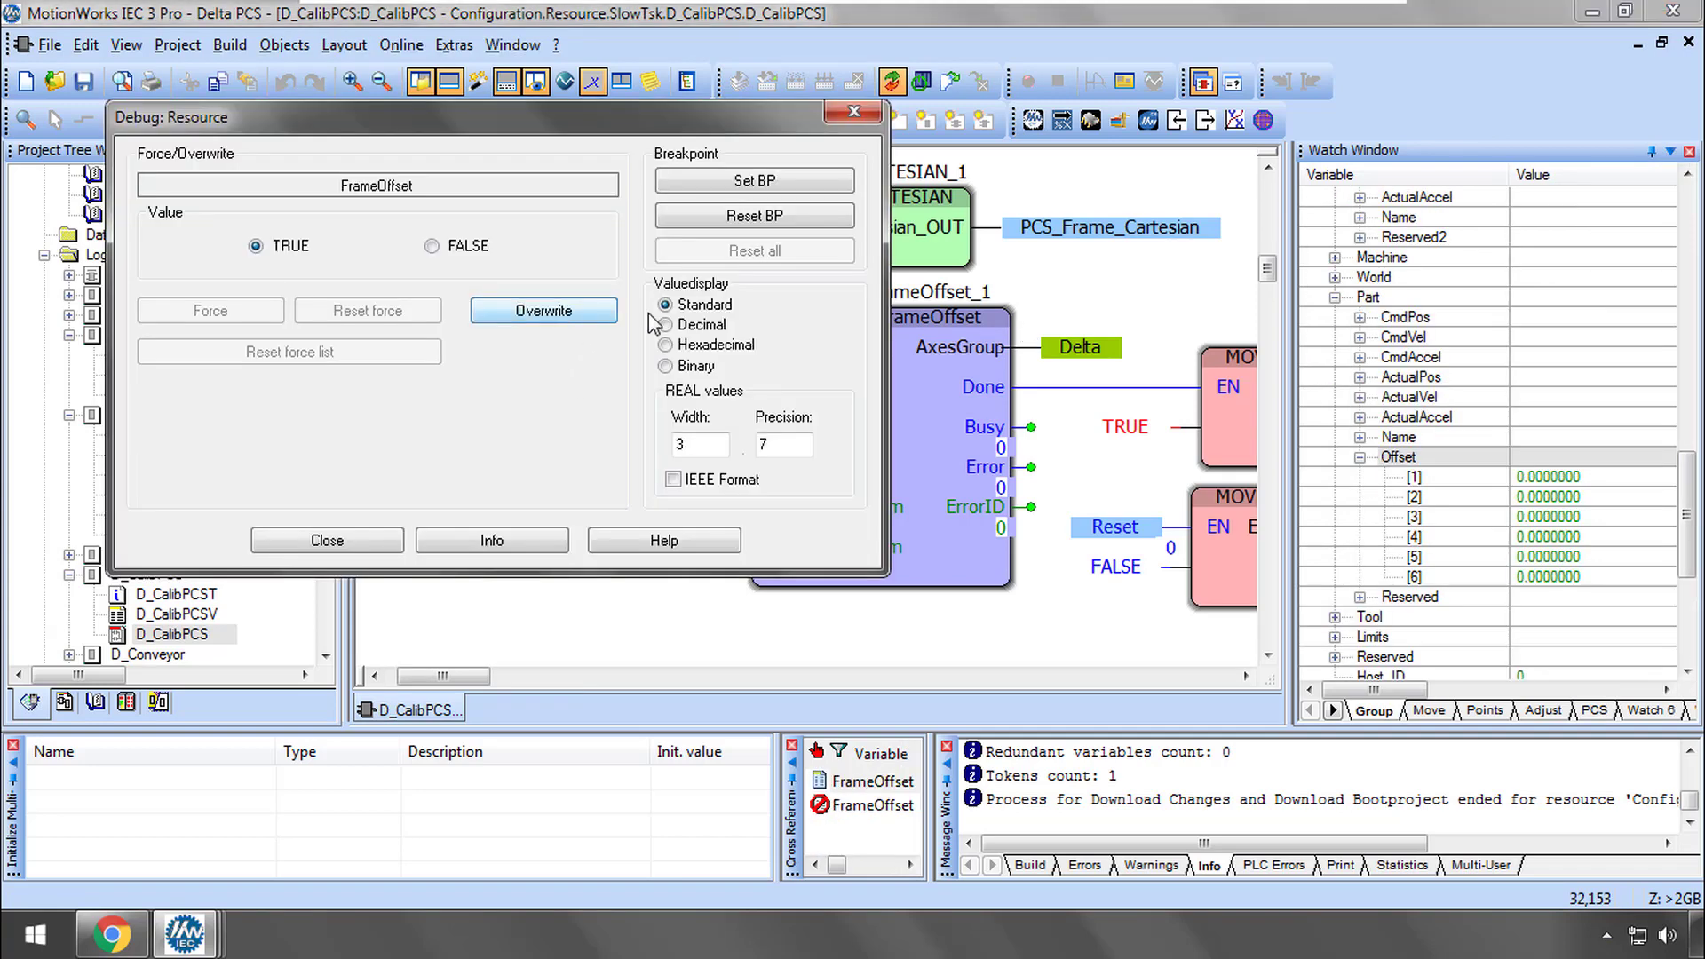
mouse_move(854, 309)
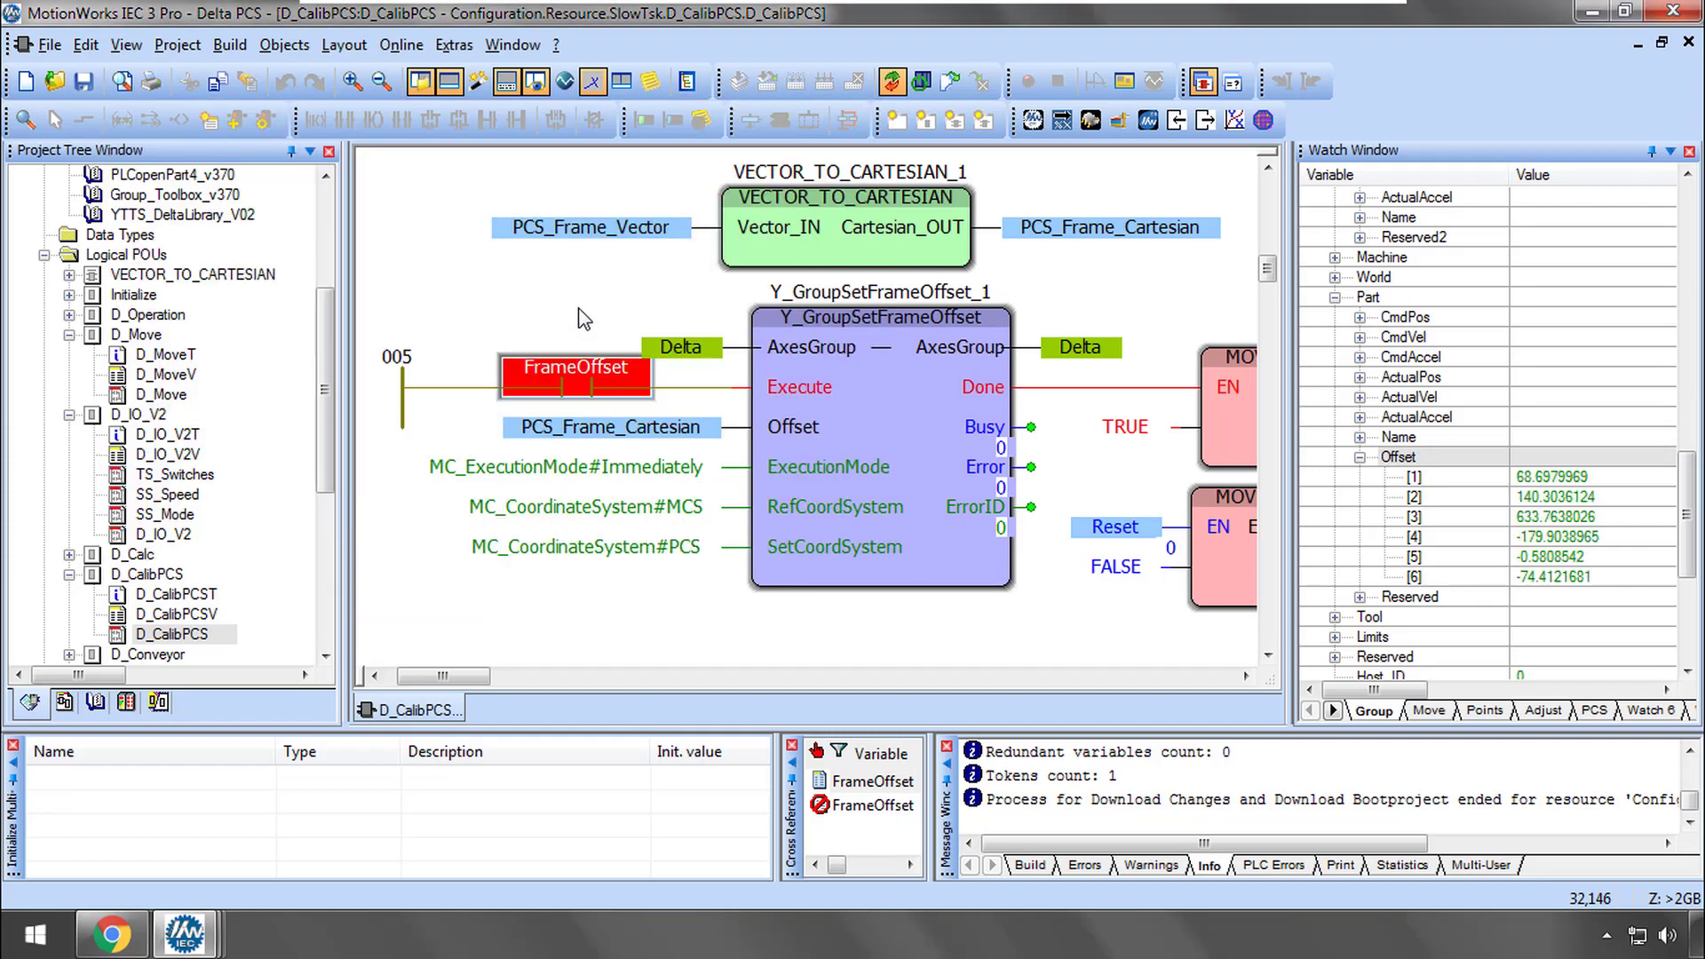
mouse_move(1465, 392)
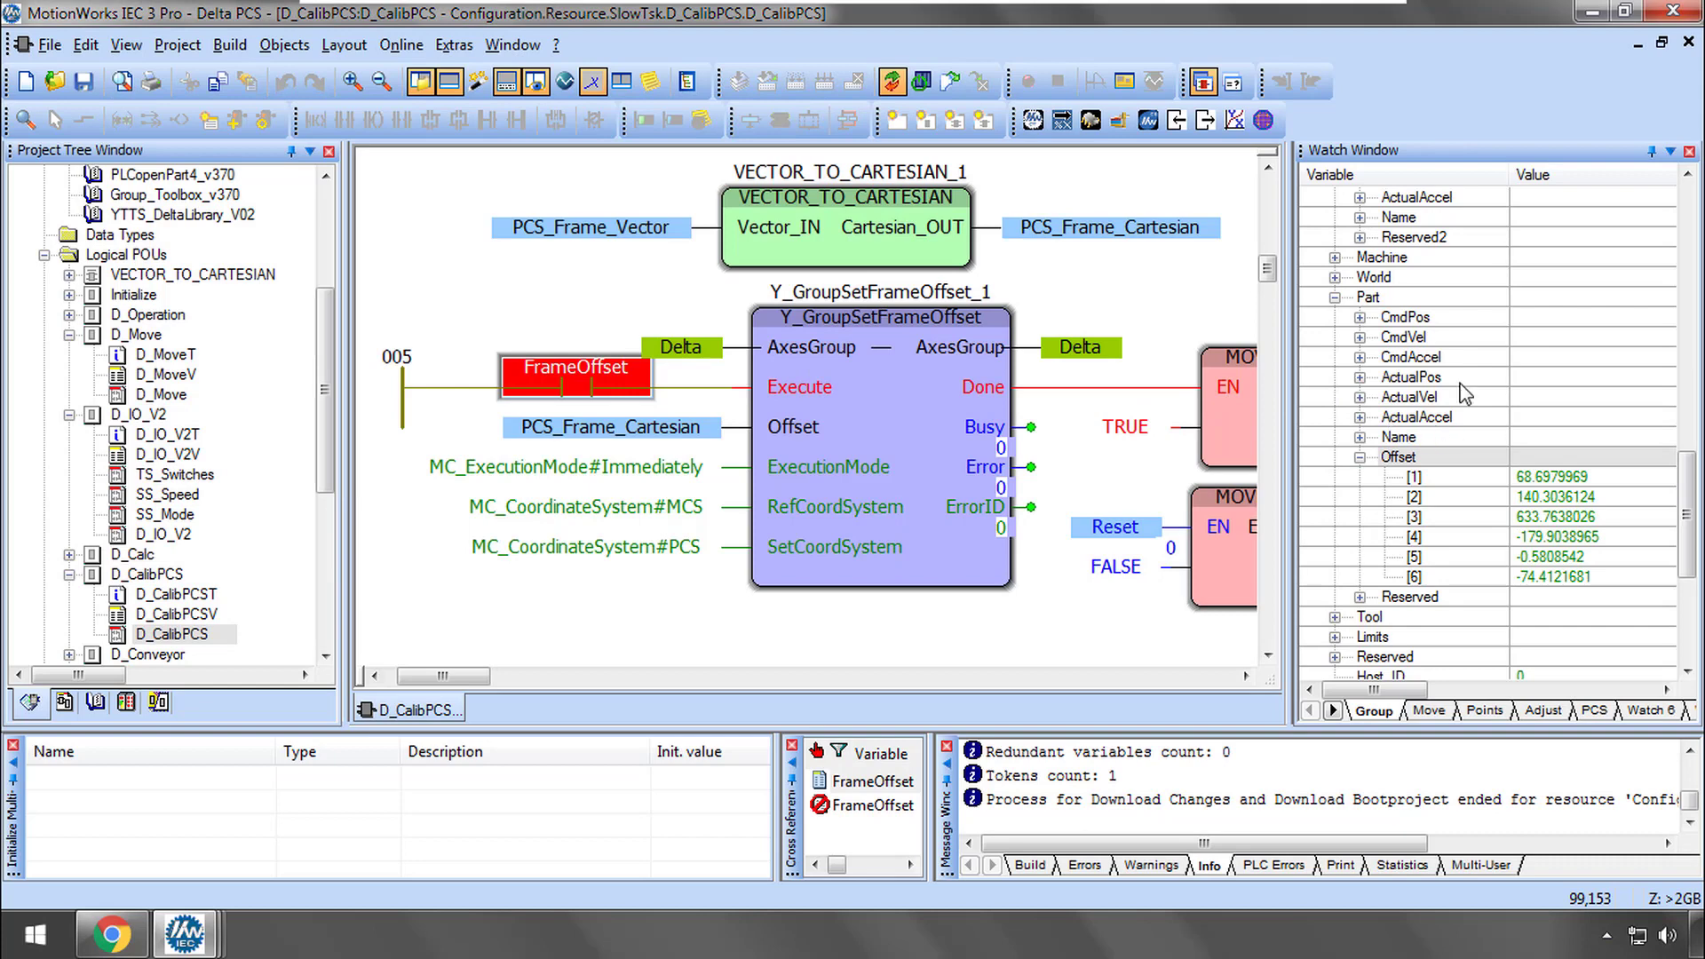
double_click(162, 394)
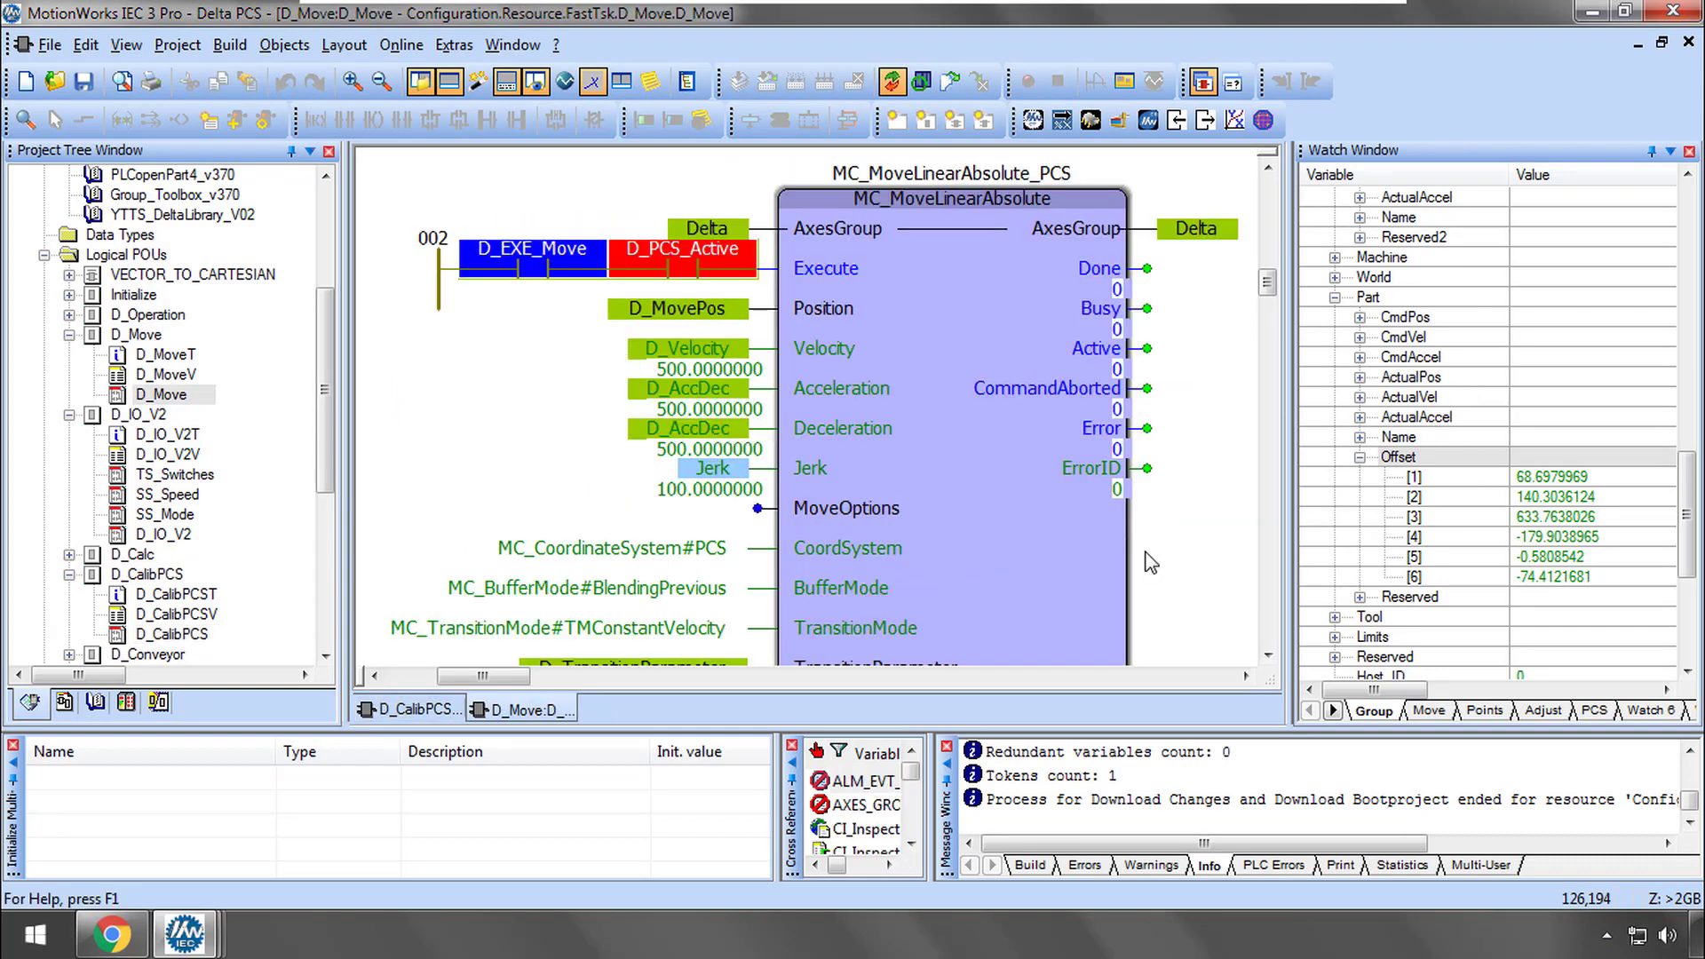
mouse_move(989, 381)
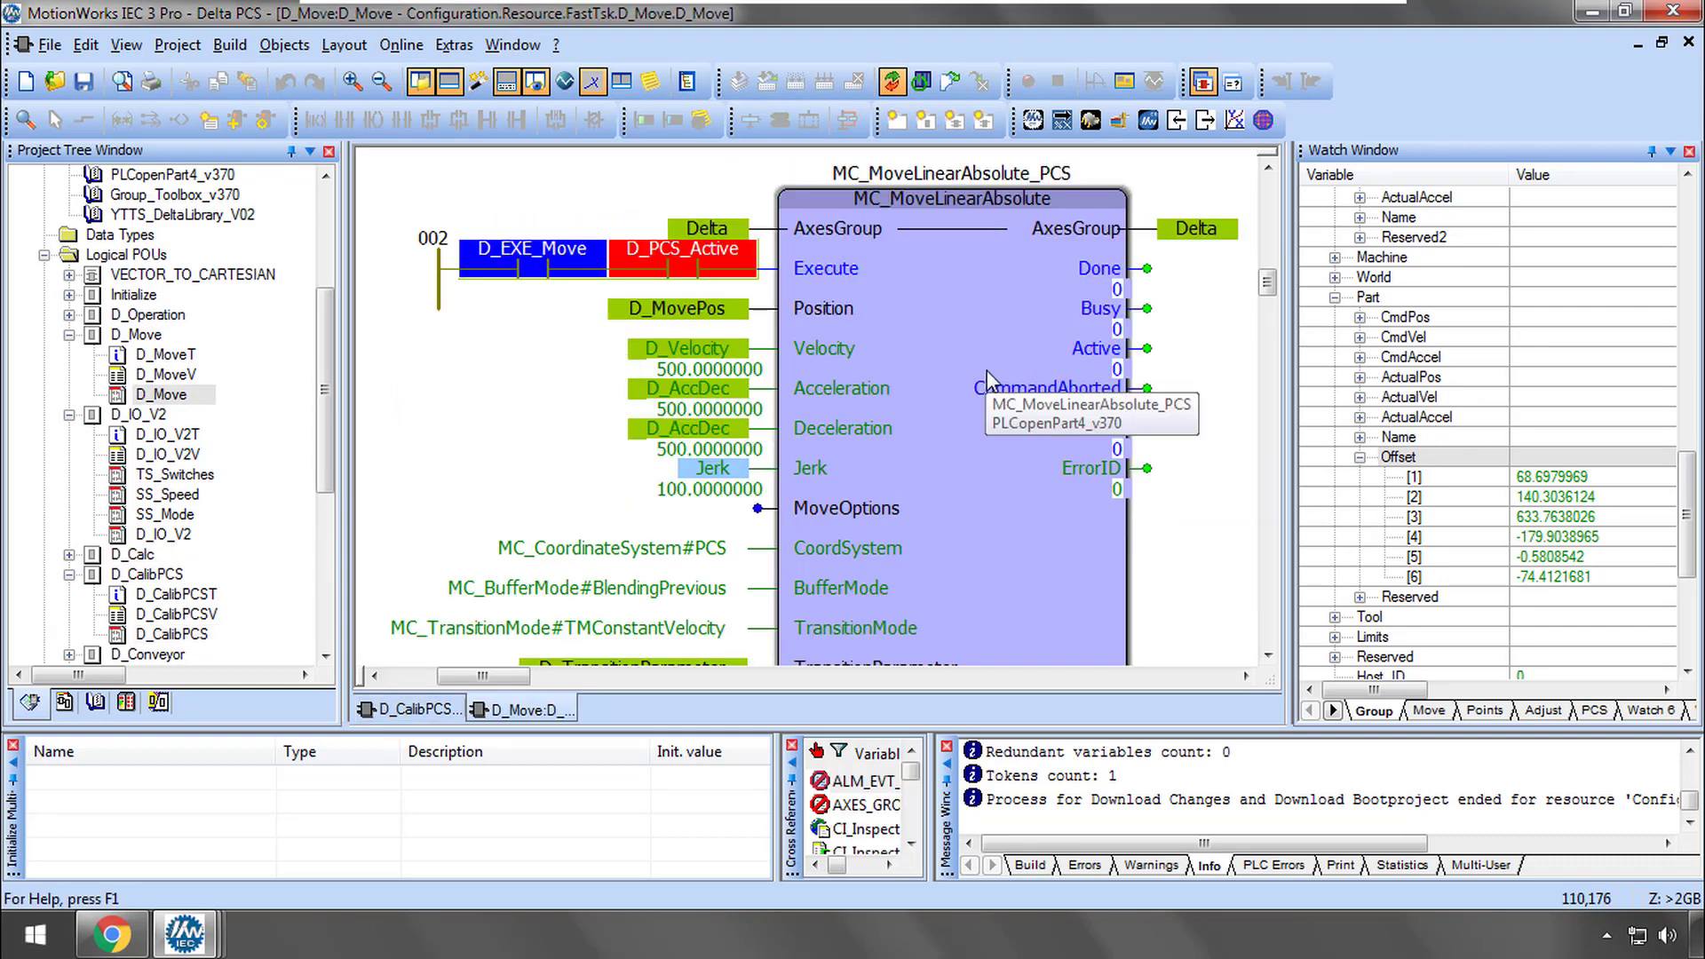
mouse_move(1049, 425)
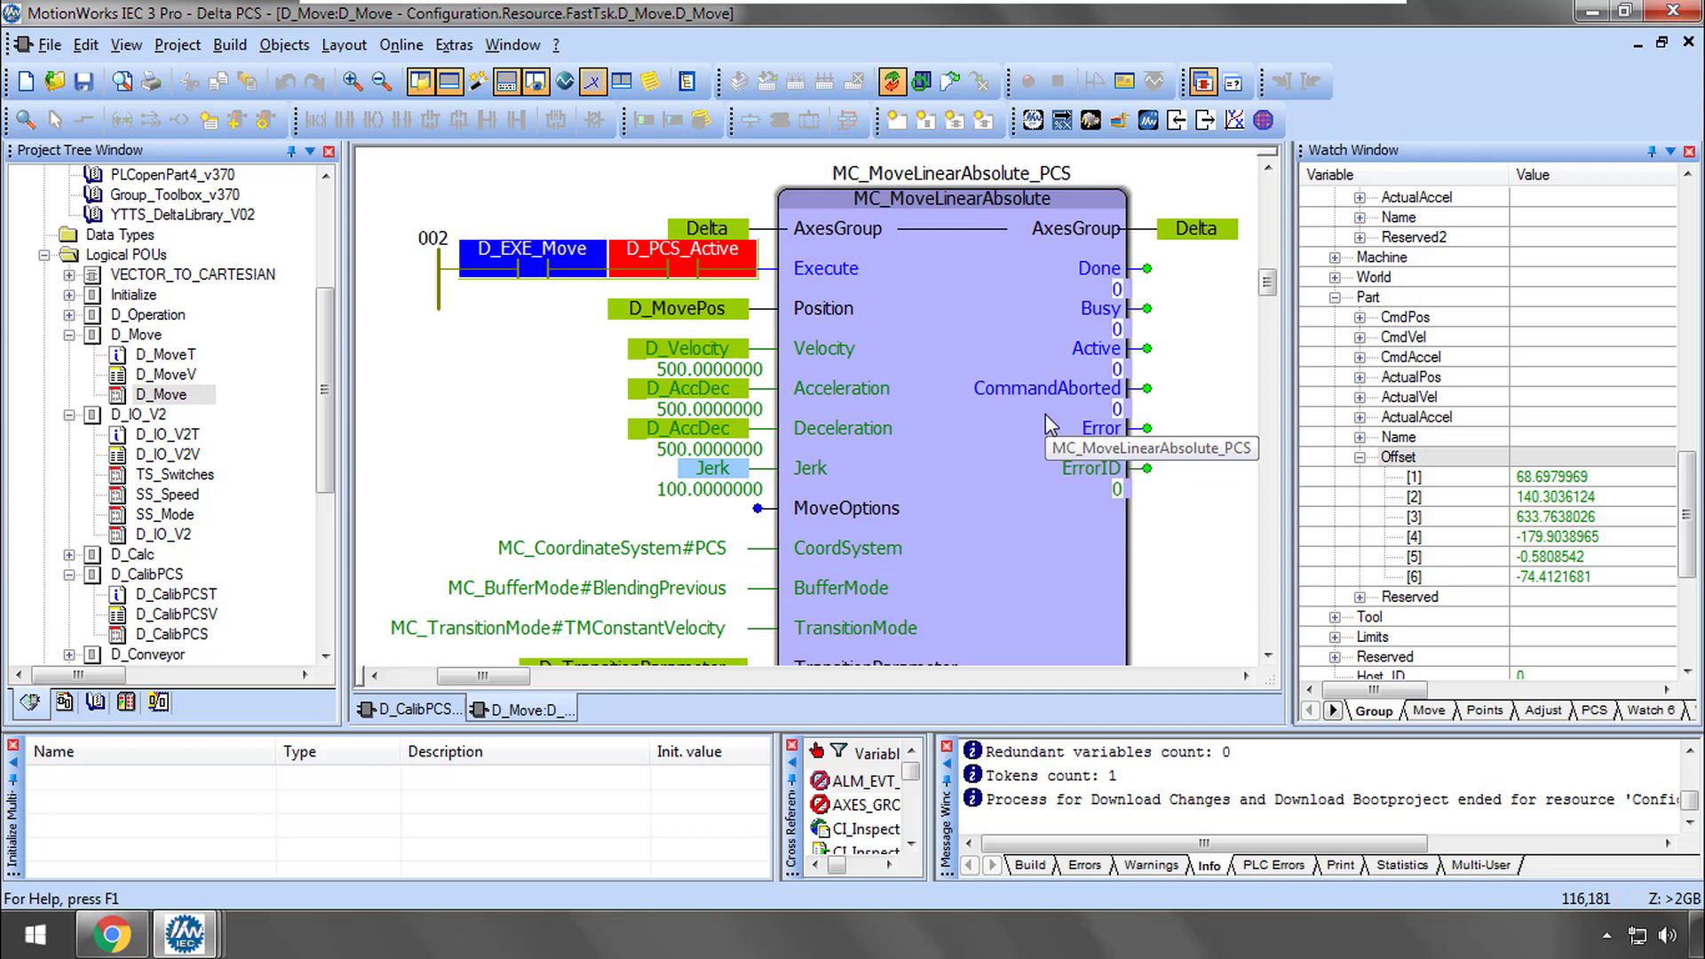
Show the Points watch tab with D_SquarePoints and bring up the D_IO_V2 worksheet
left_click(1481, 710)
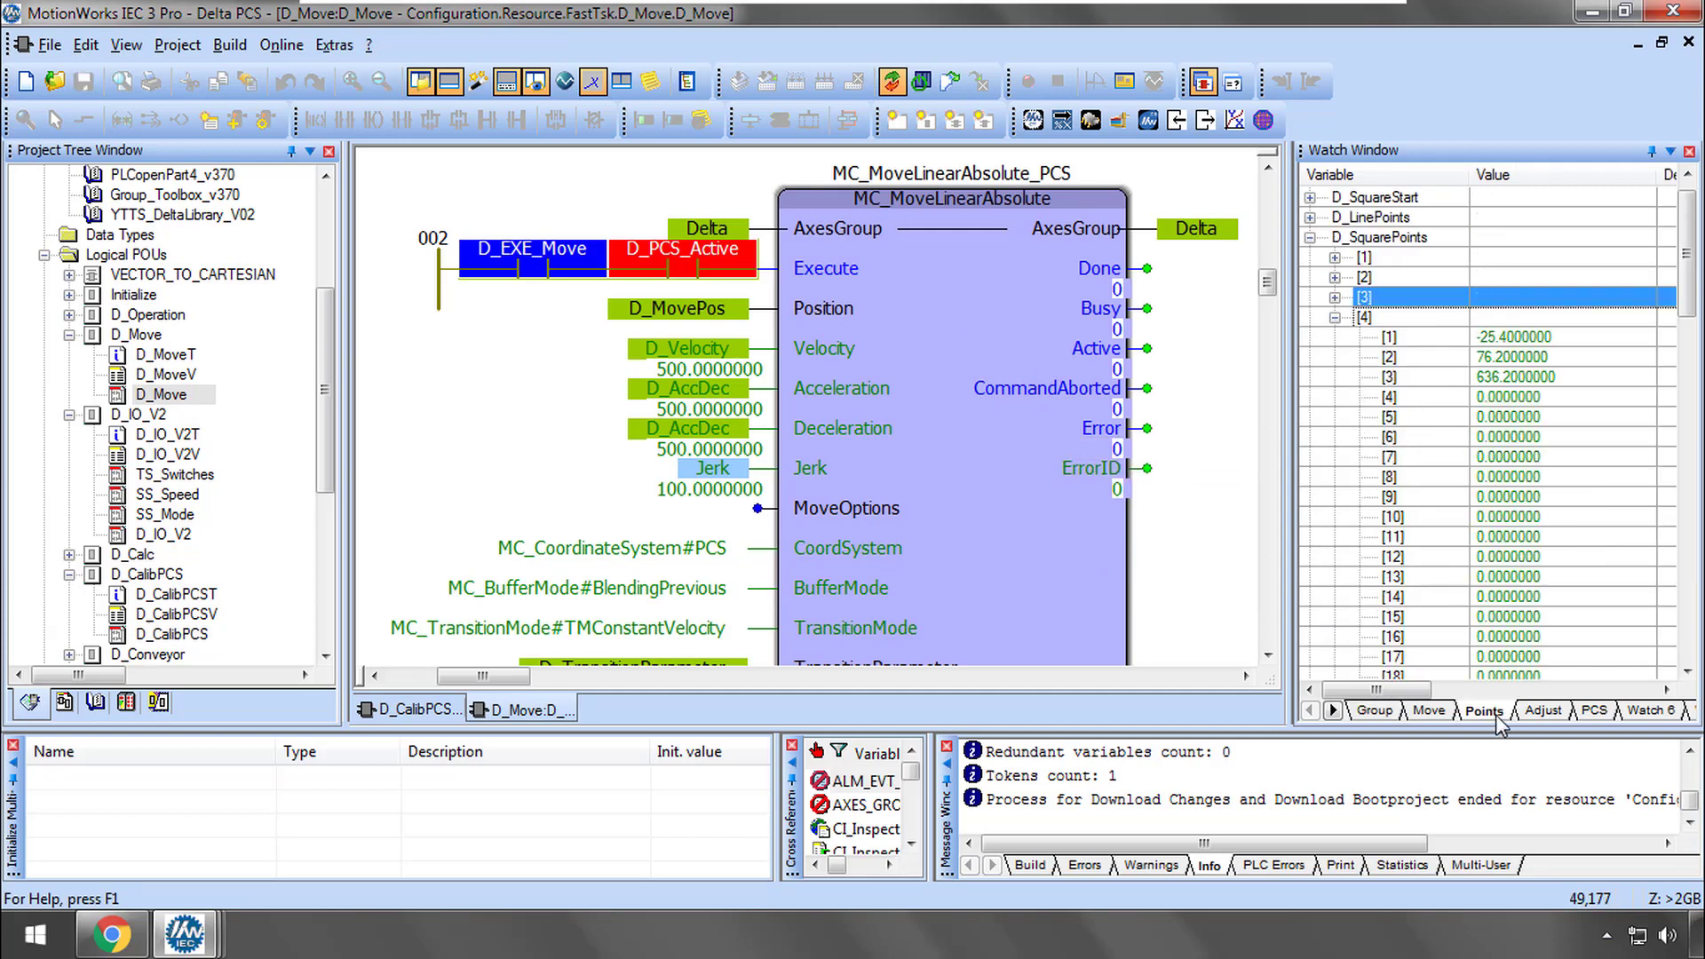
mouse_move(1414, 265)
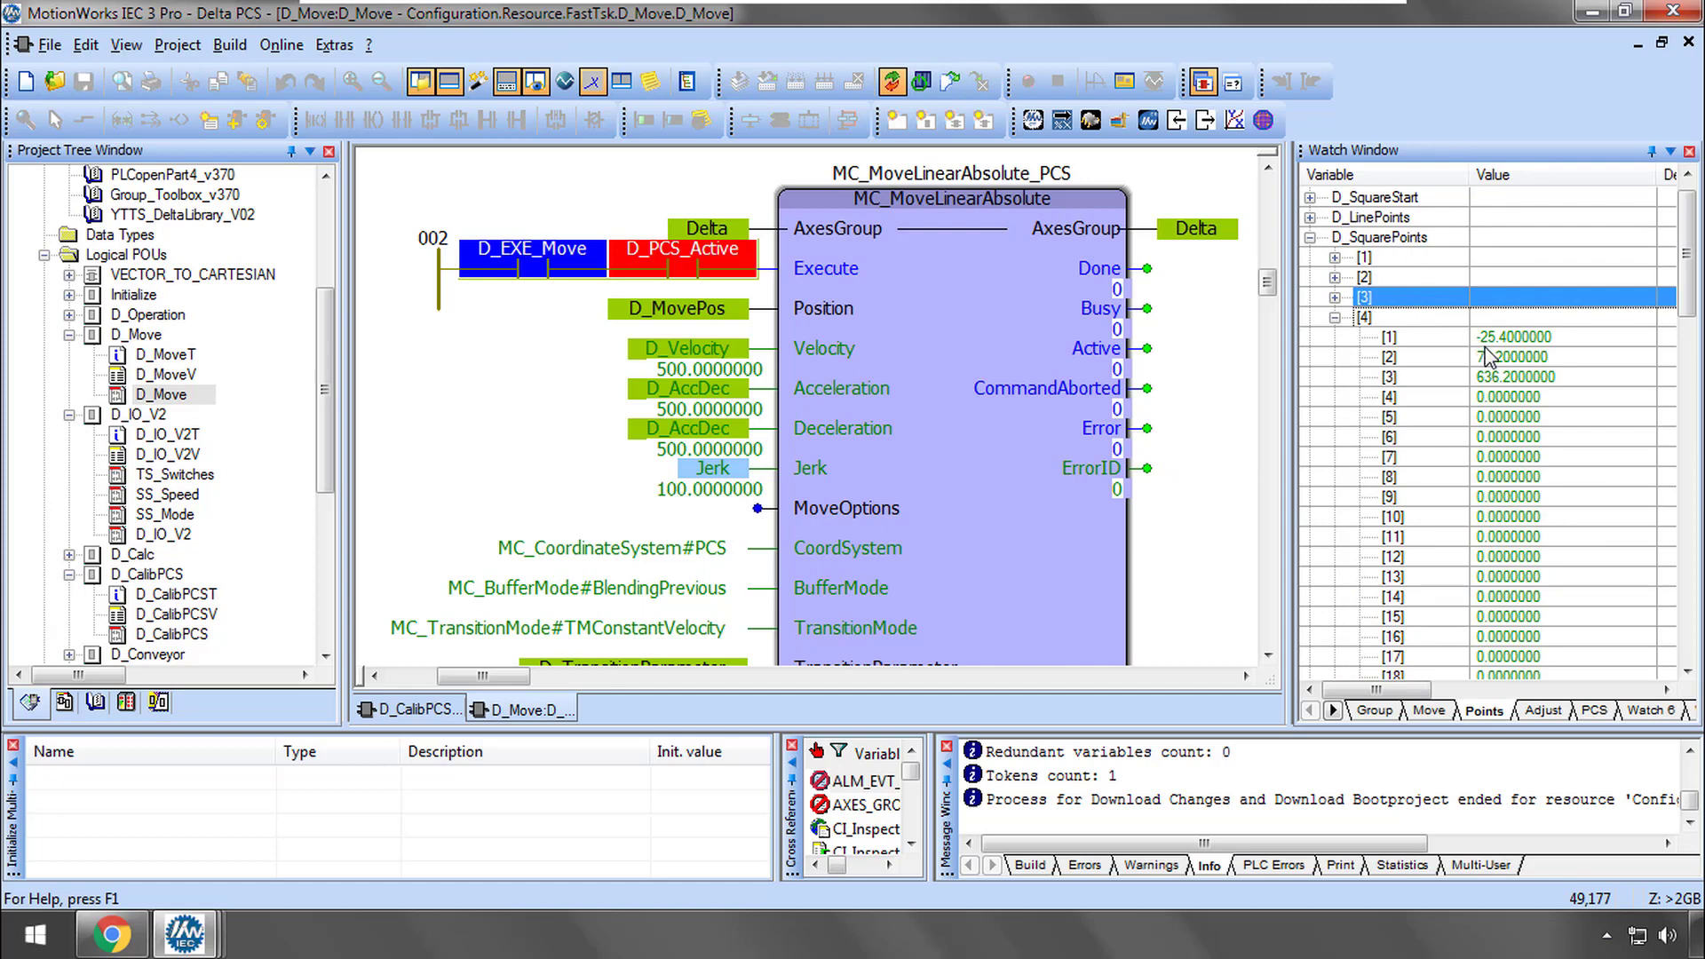
double_click(162, 535)
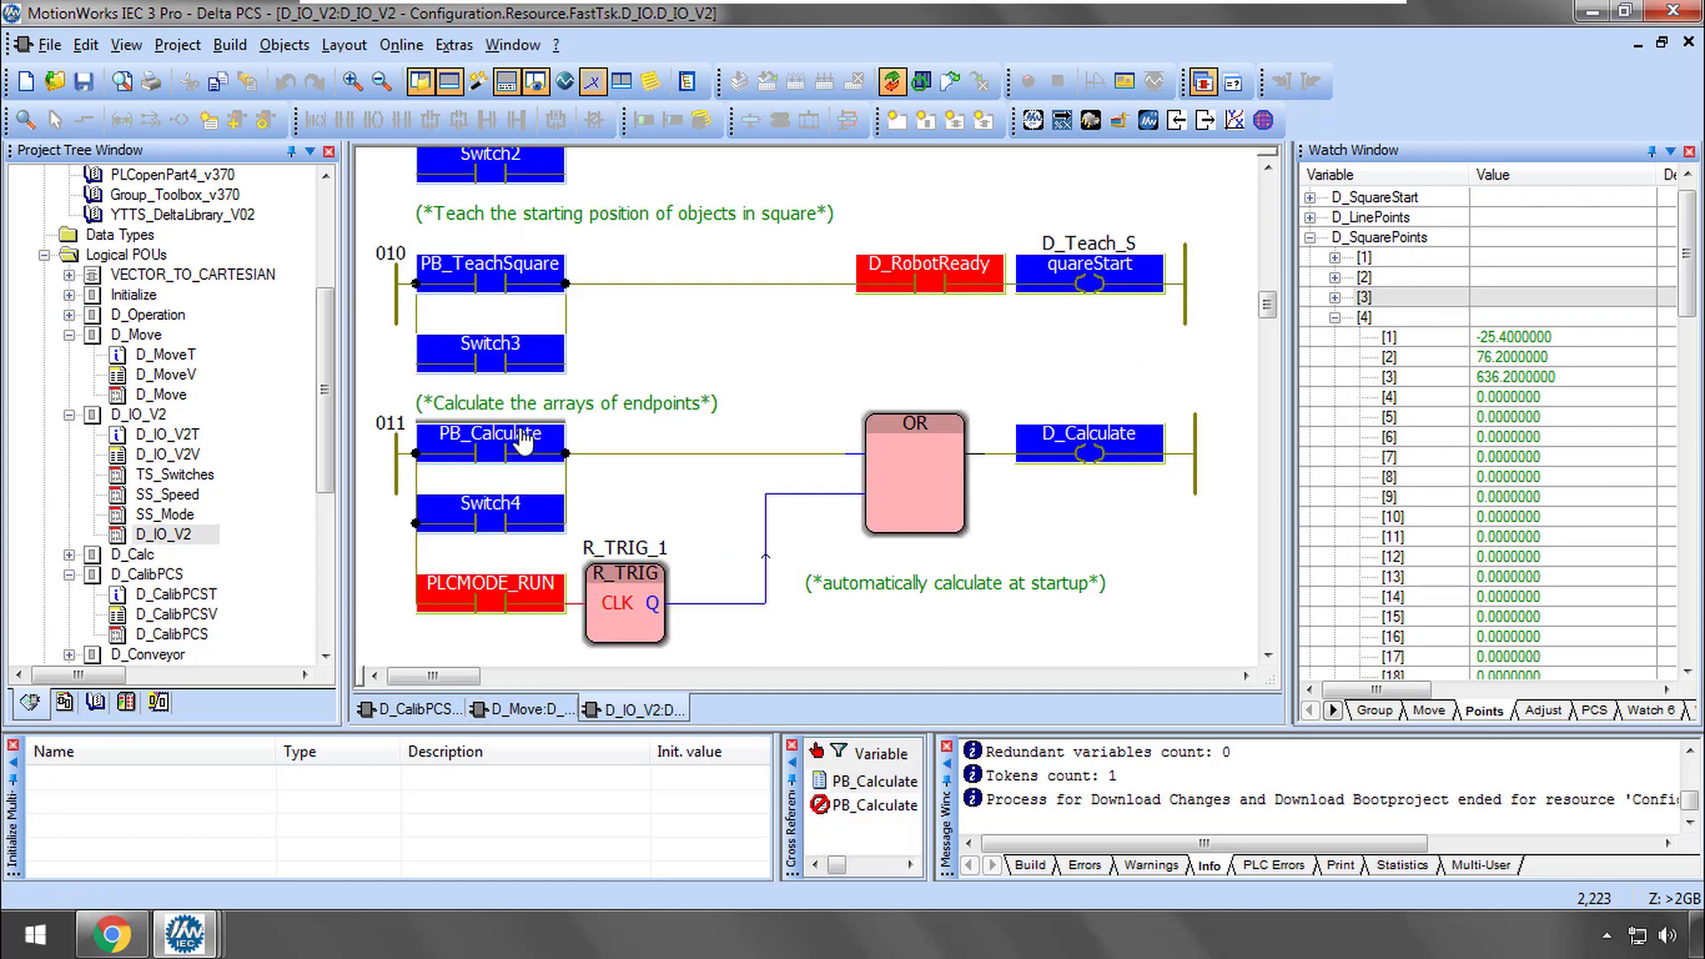
Set PB_Calculate TRUE and inspect the recalculated D_LinePoints and D_SquarePoints entries
left_click(490, 433)
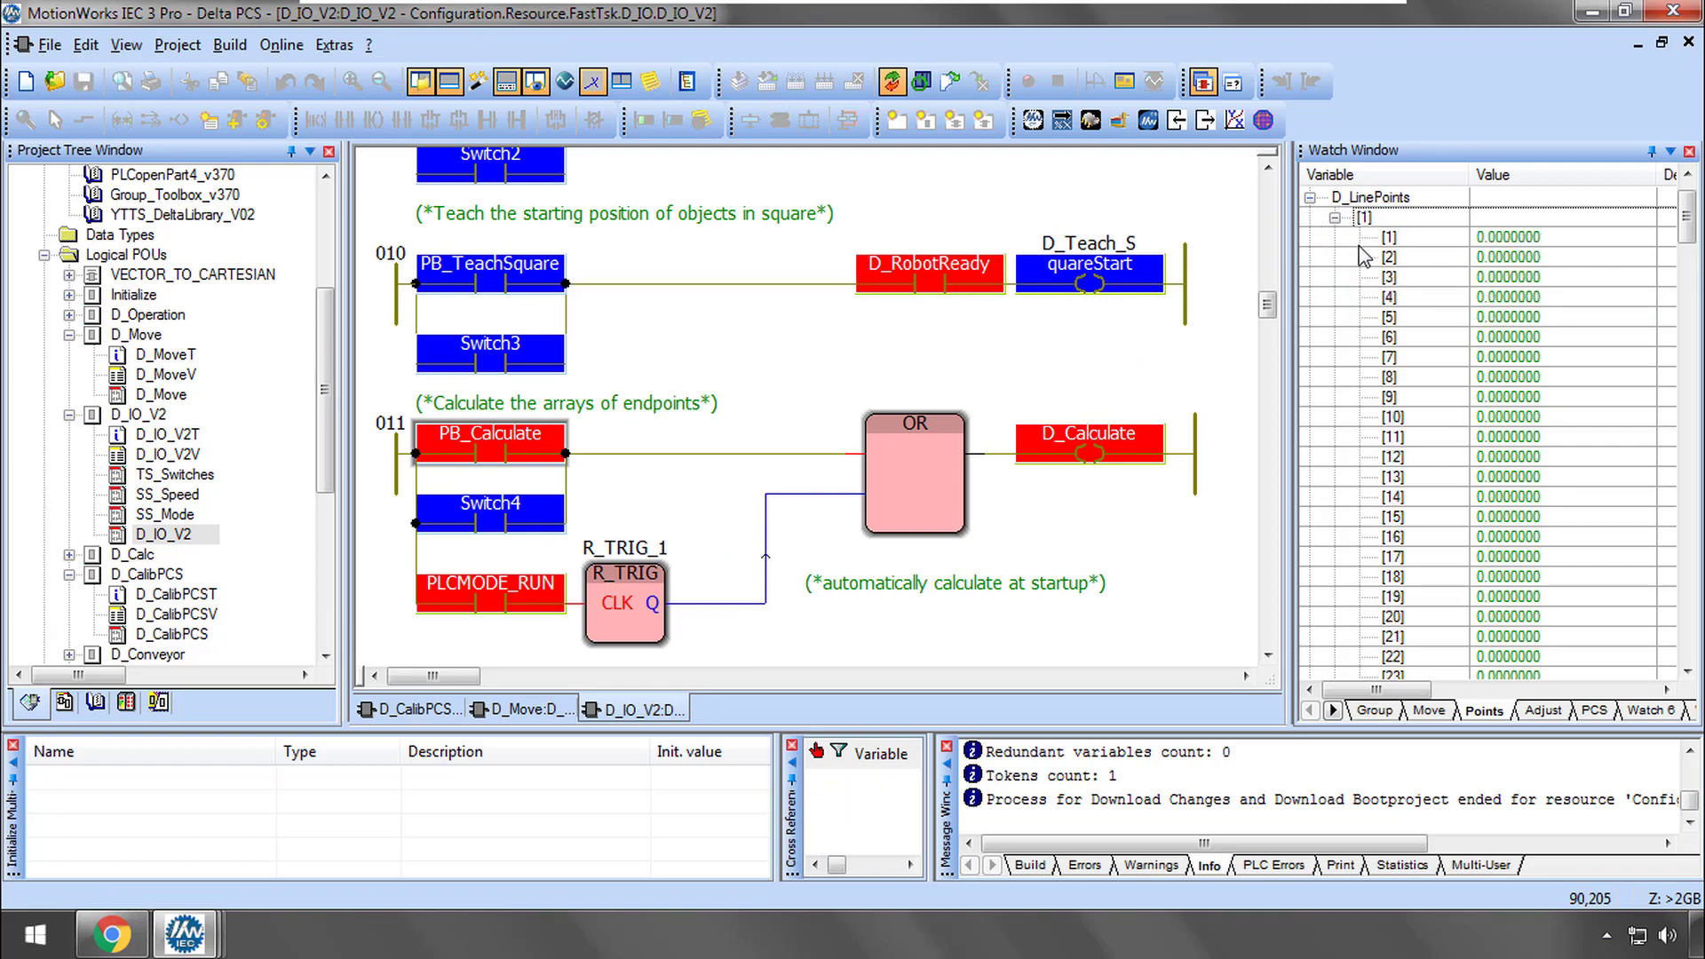
left_click(1334, 217)
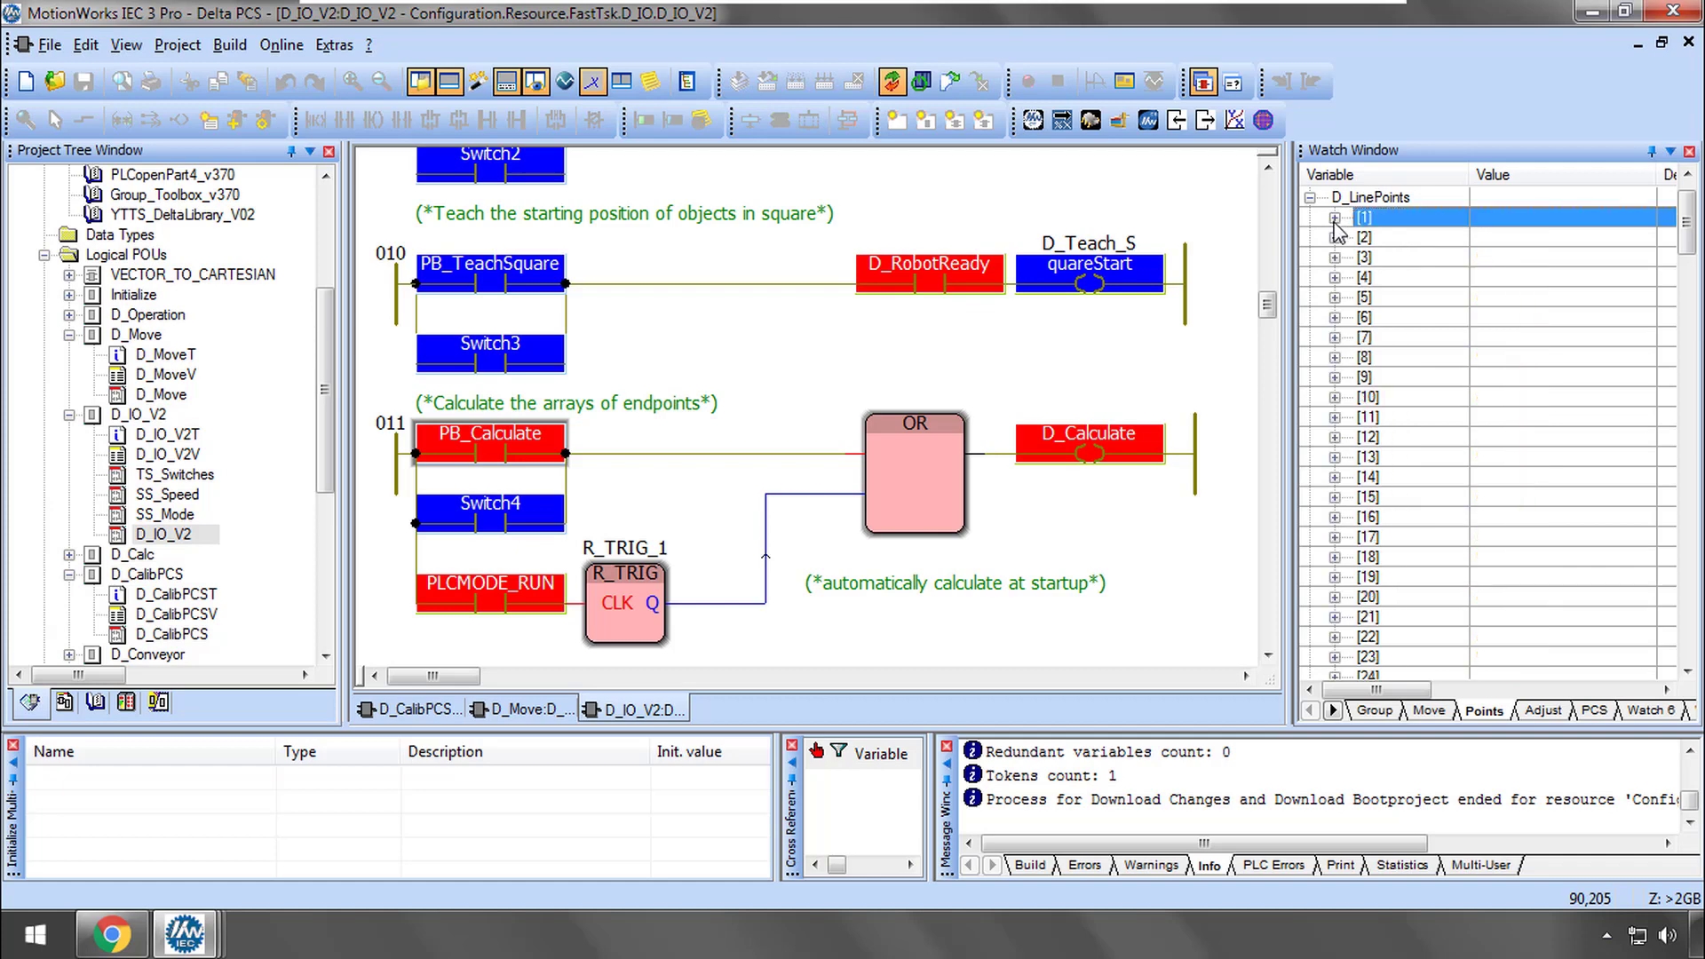
left_click(1333, 217)
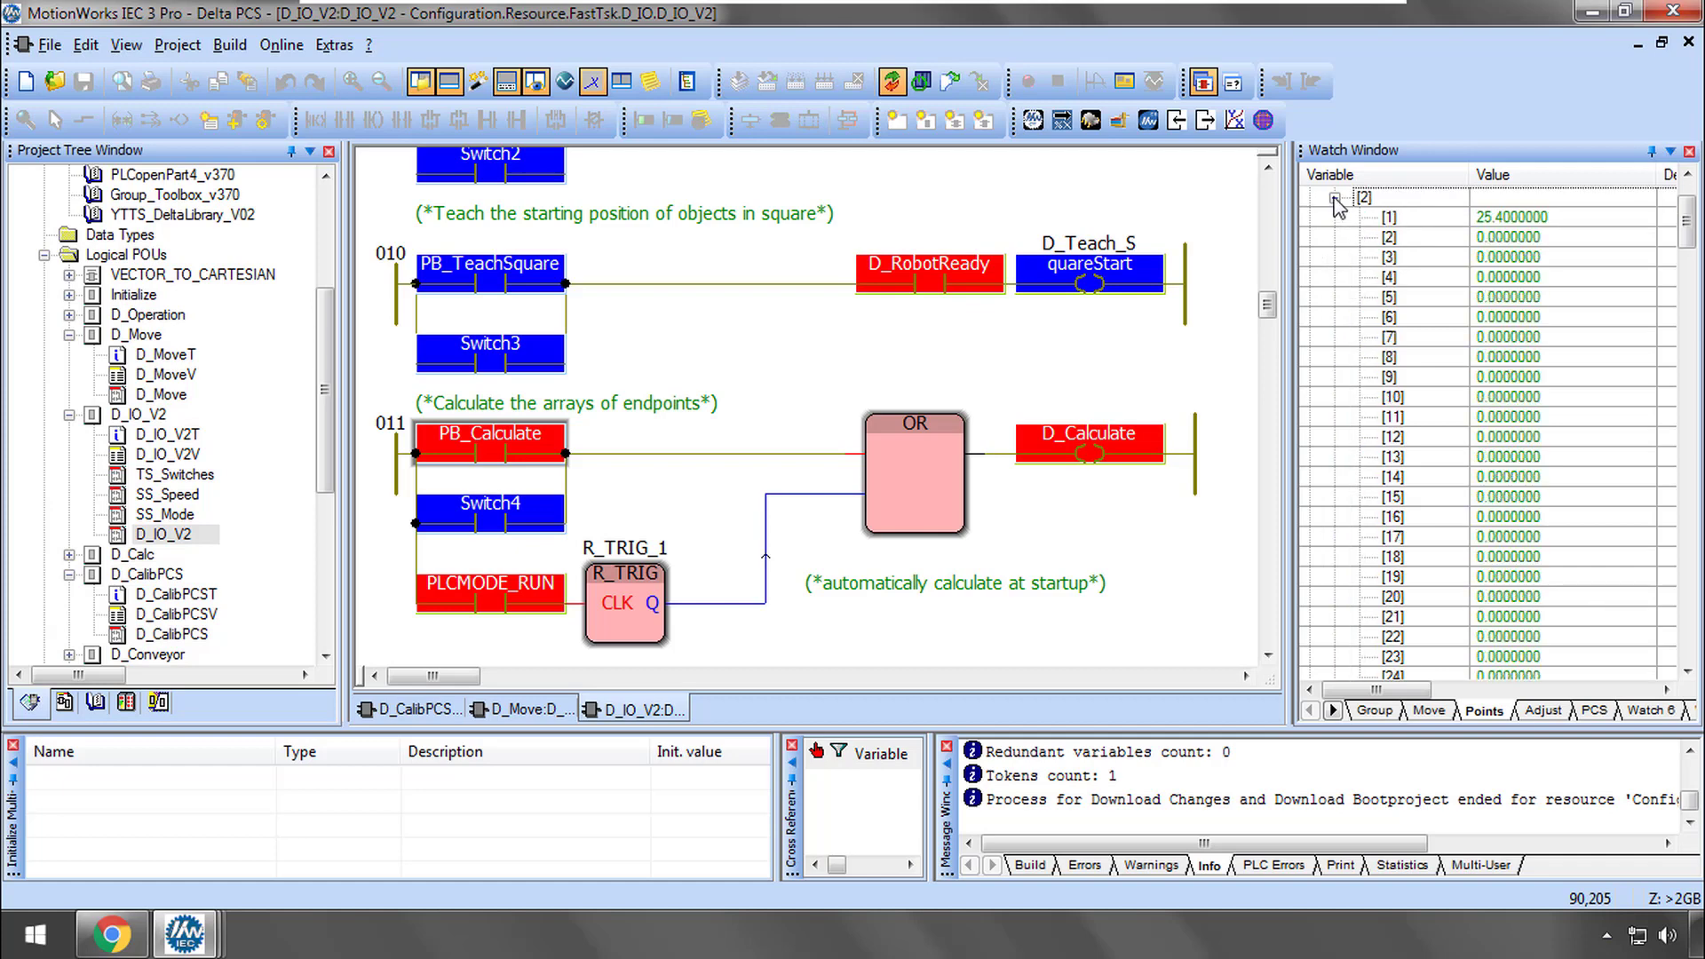
left_click(1335, 197)
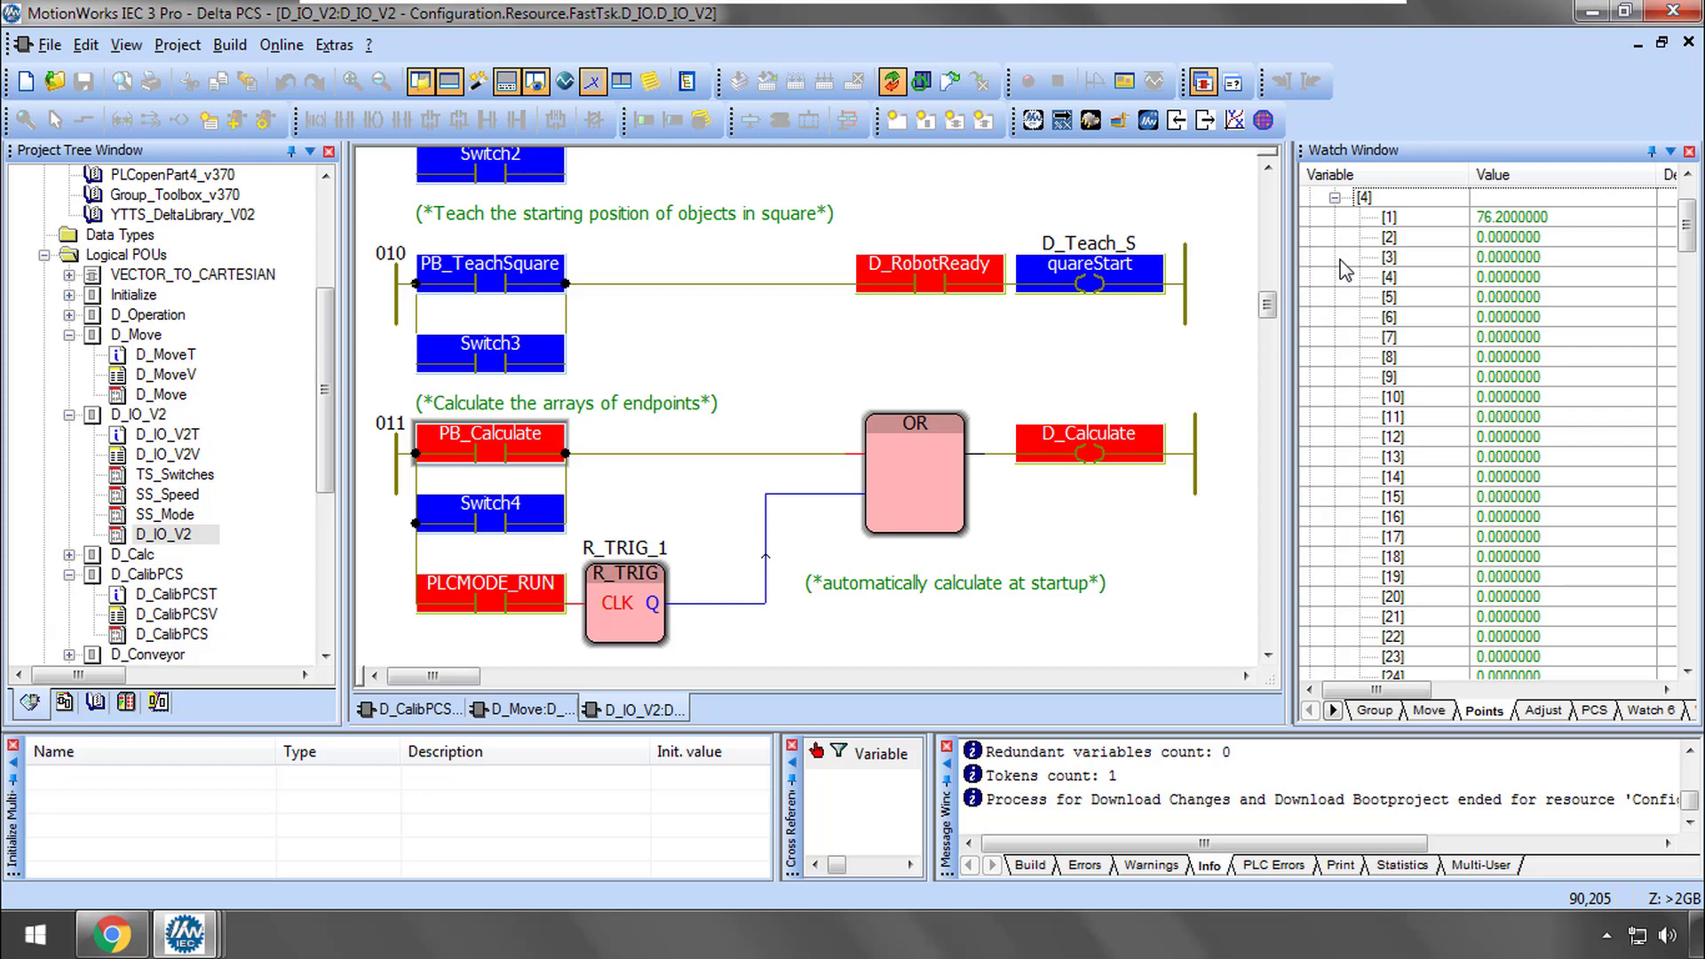
mouse_move(1519, 244)
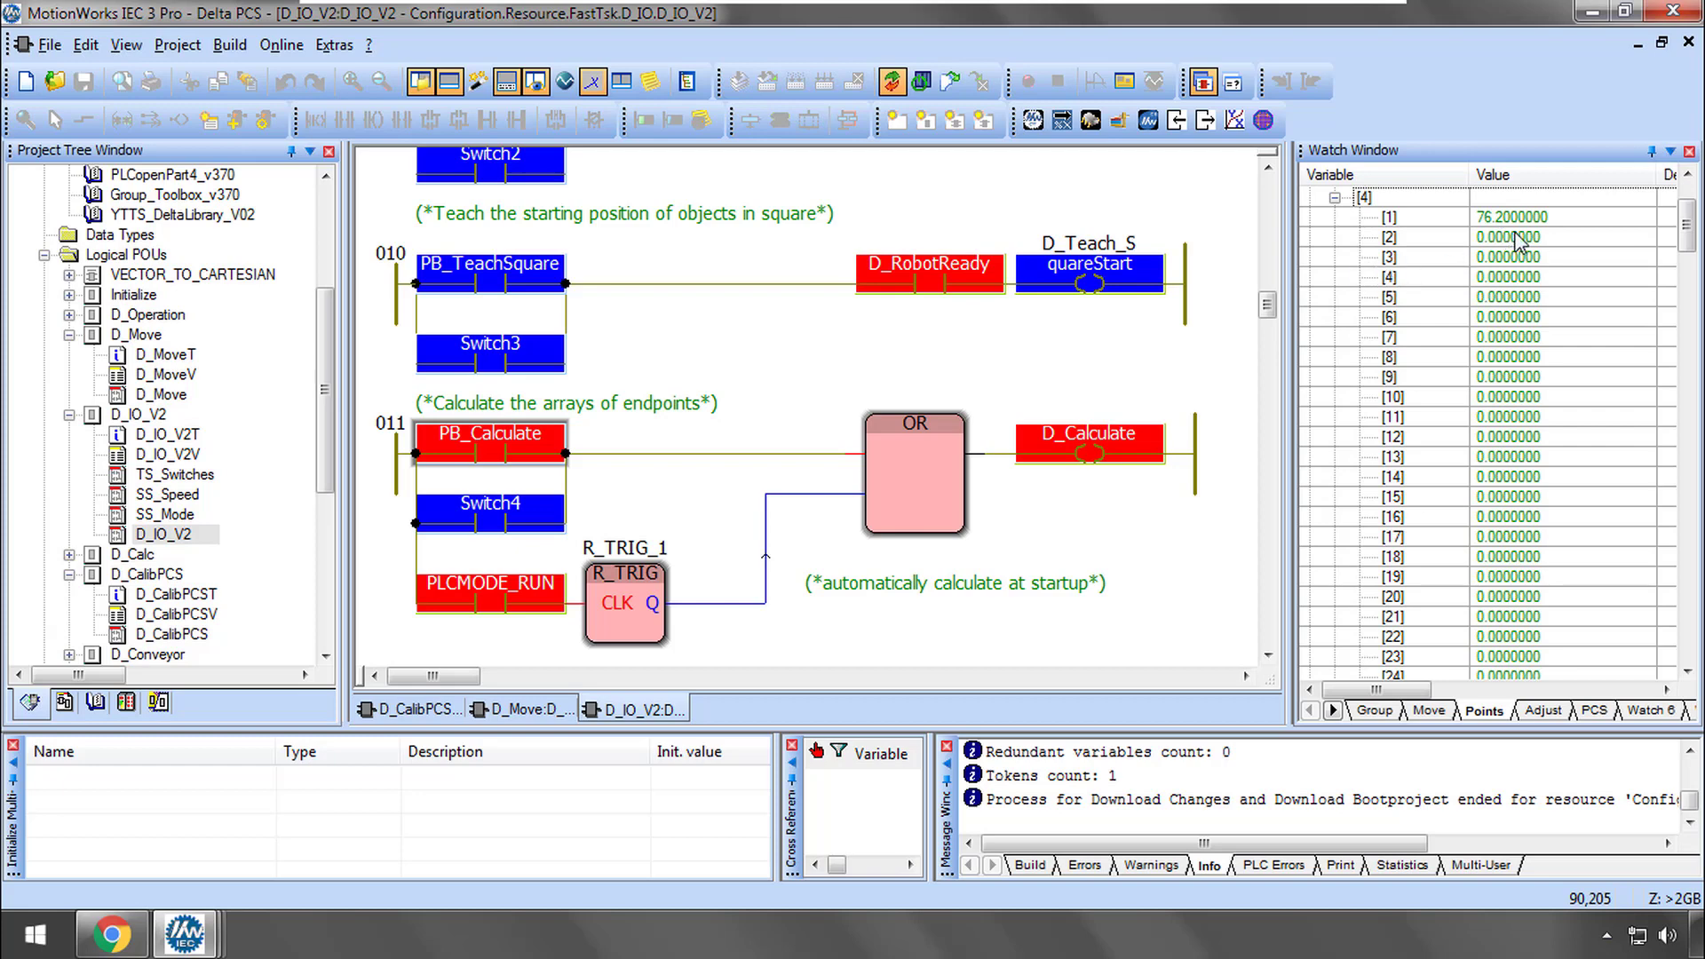
left_click(1369, 217)
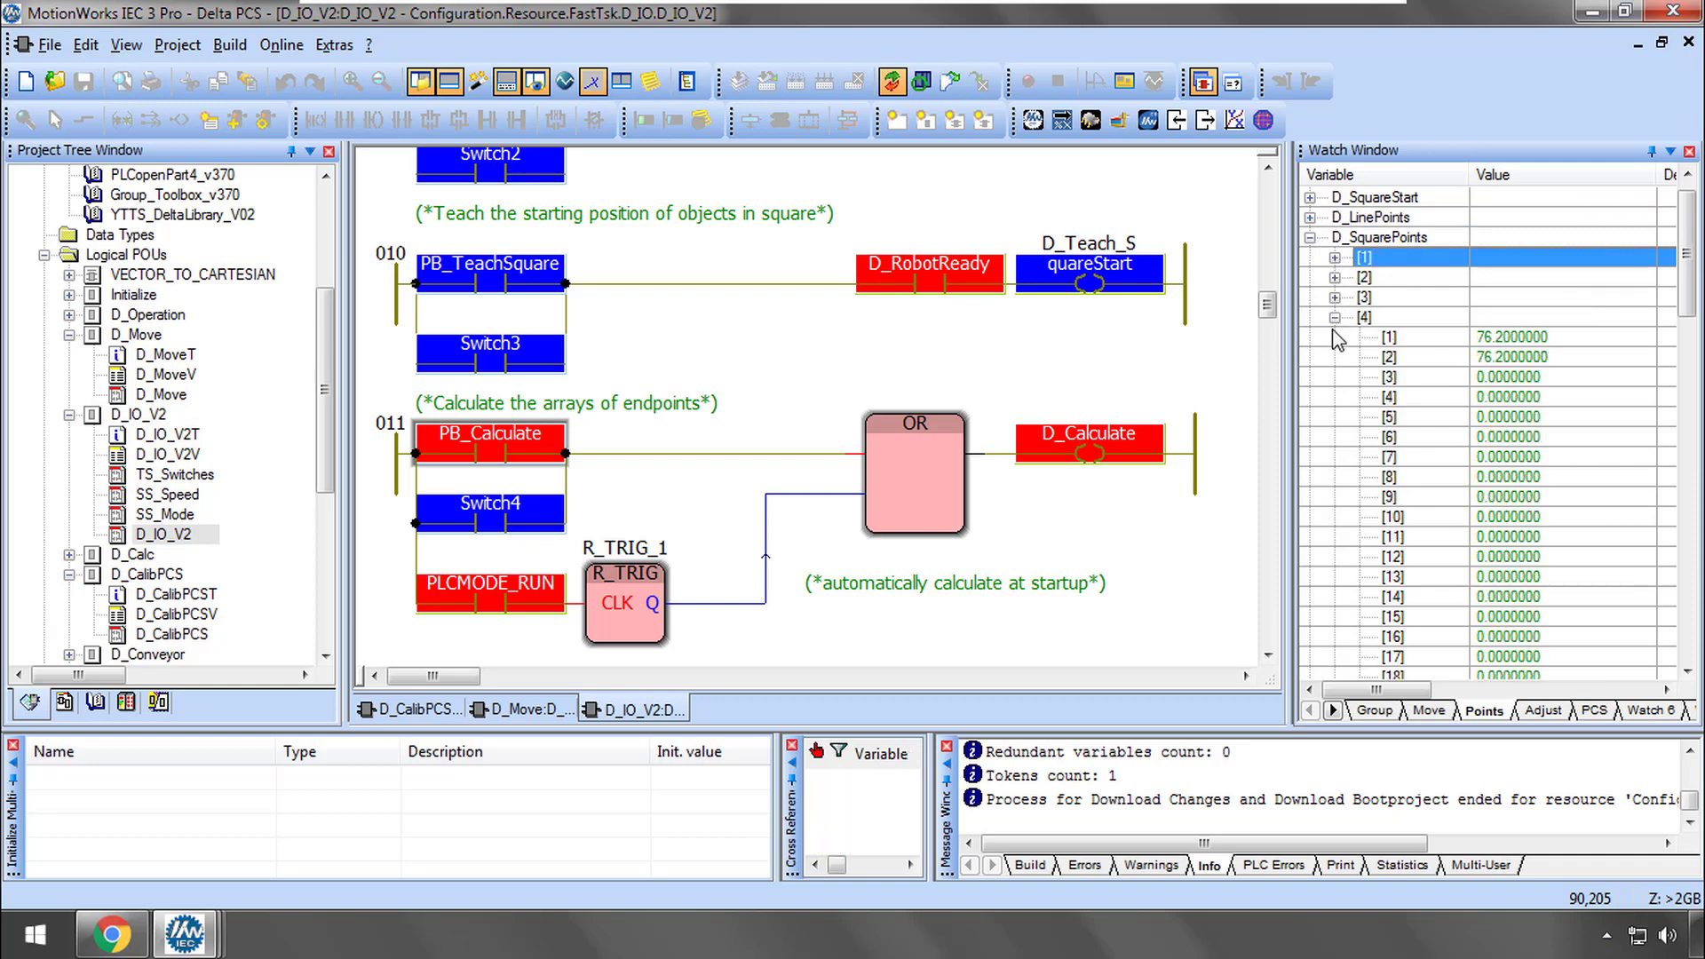
mouse_move(1527, 410)
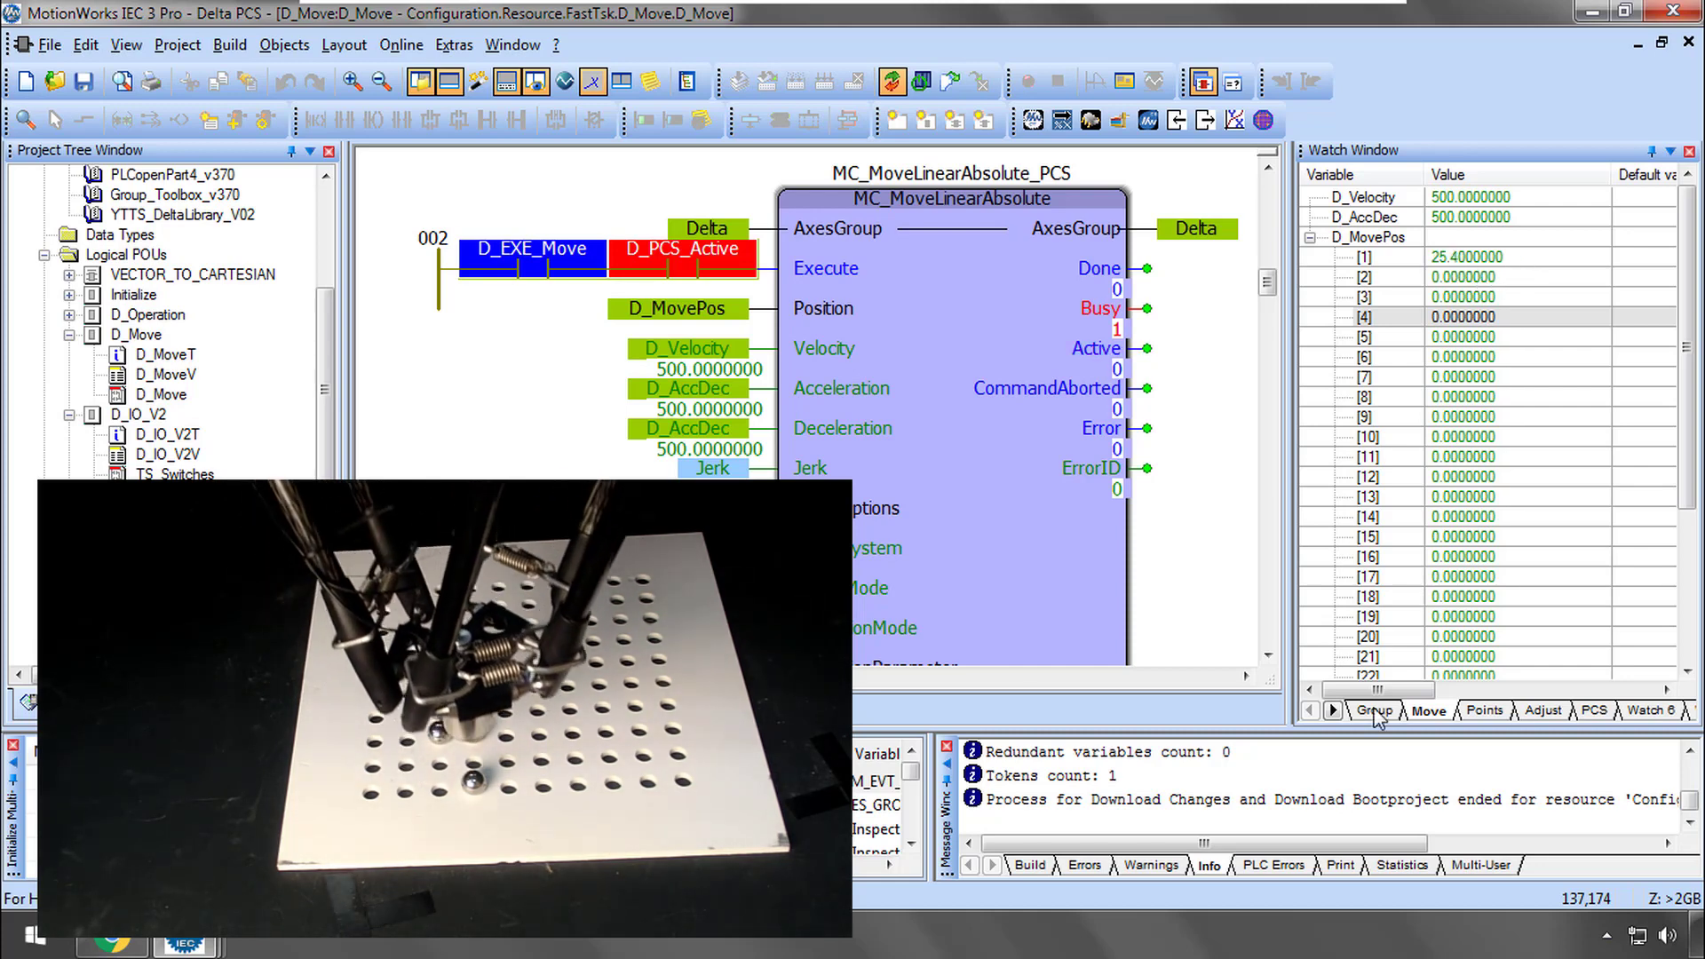
Show the Delta group's Part and Machine ActualPos in the Group watch tab while the moves run
left_click(1373, 711)
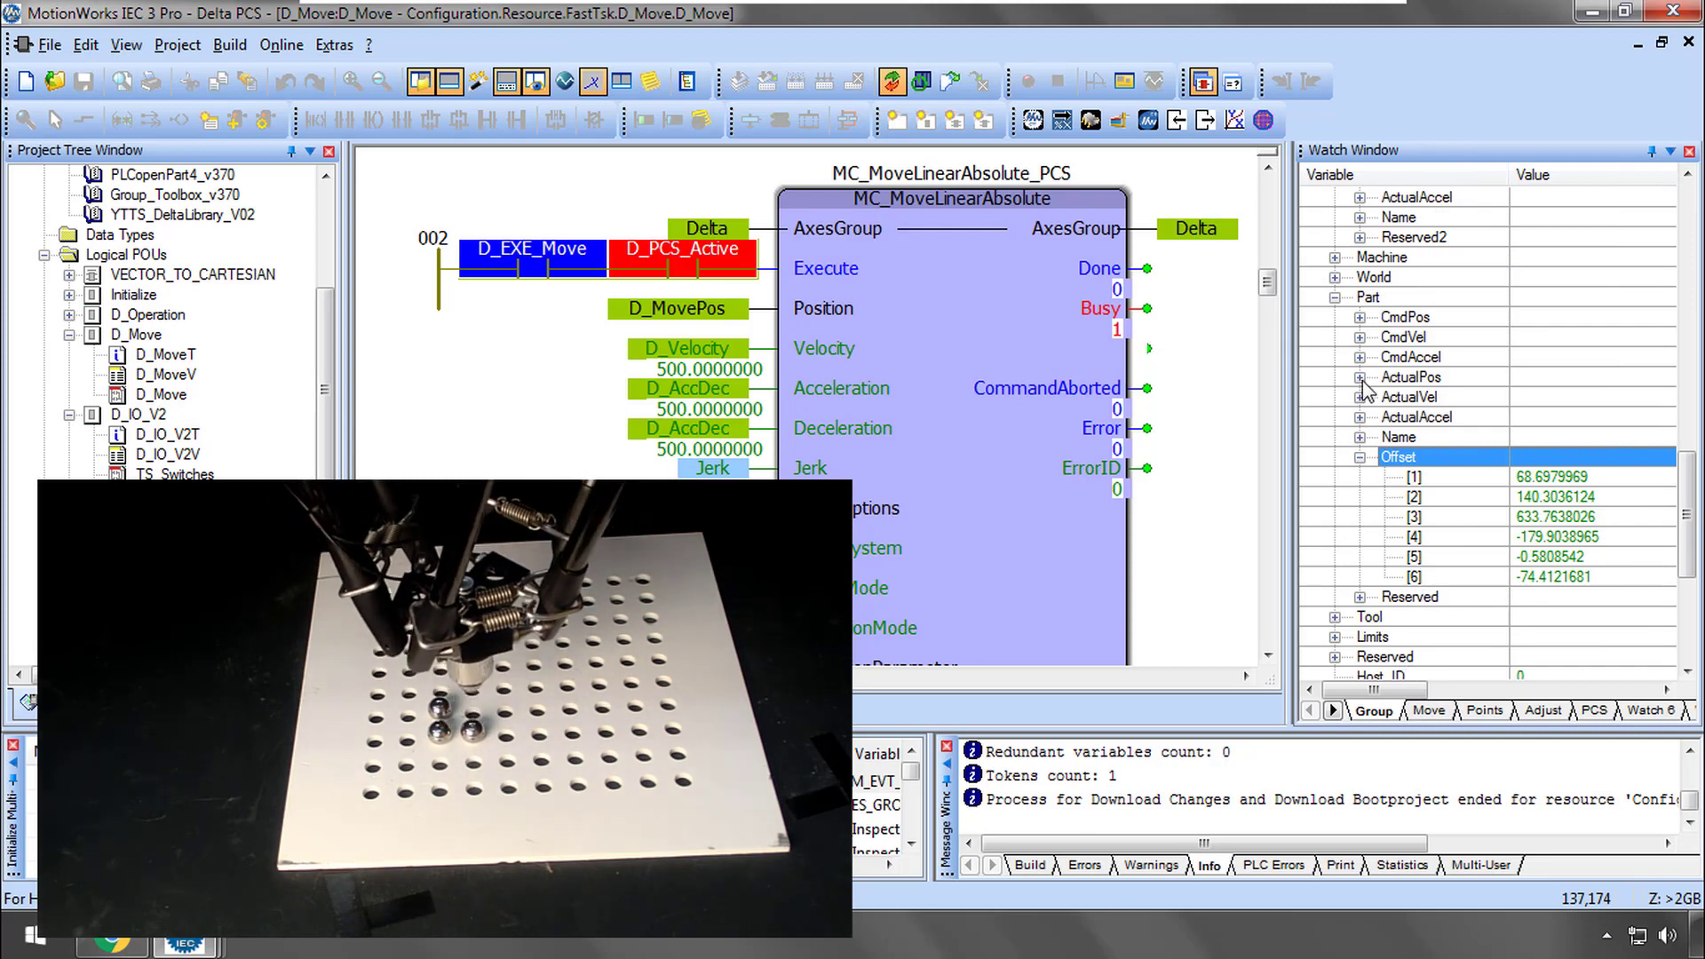
left_click(1359, 376)
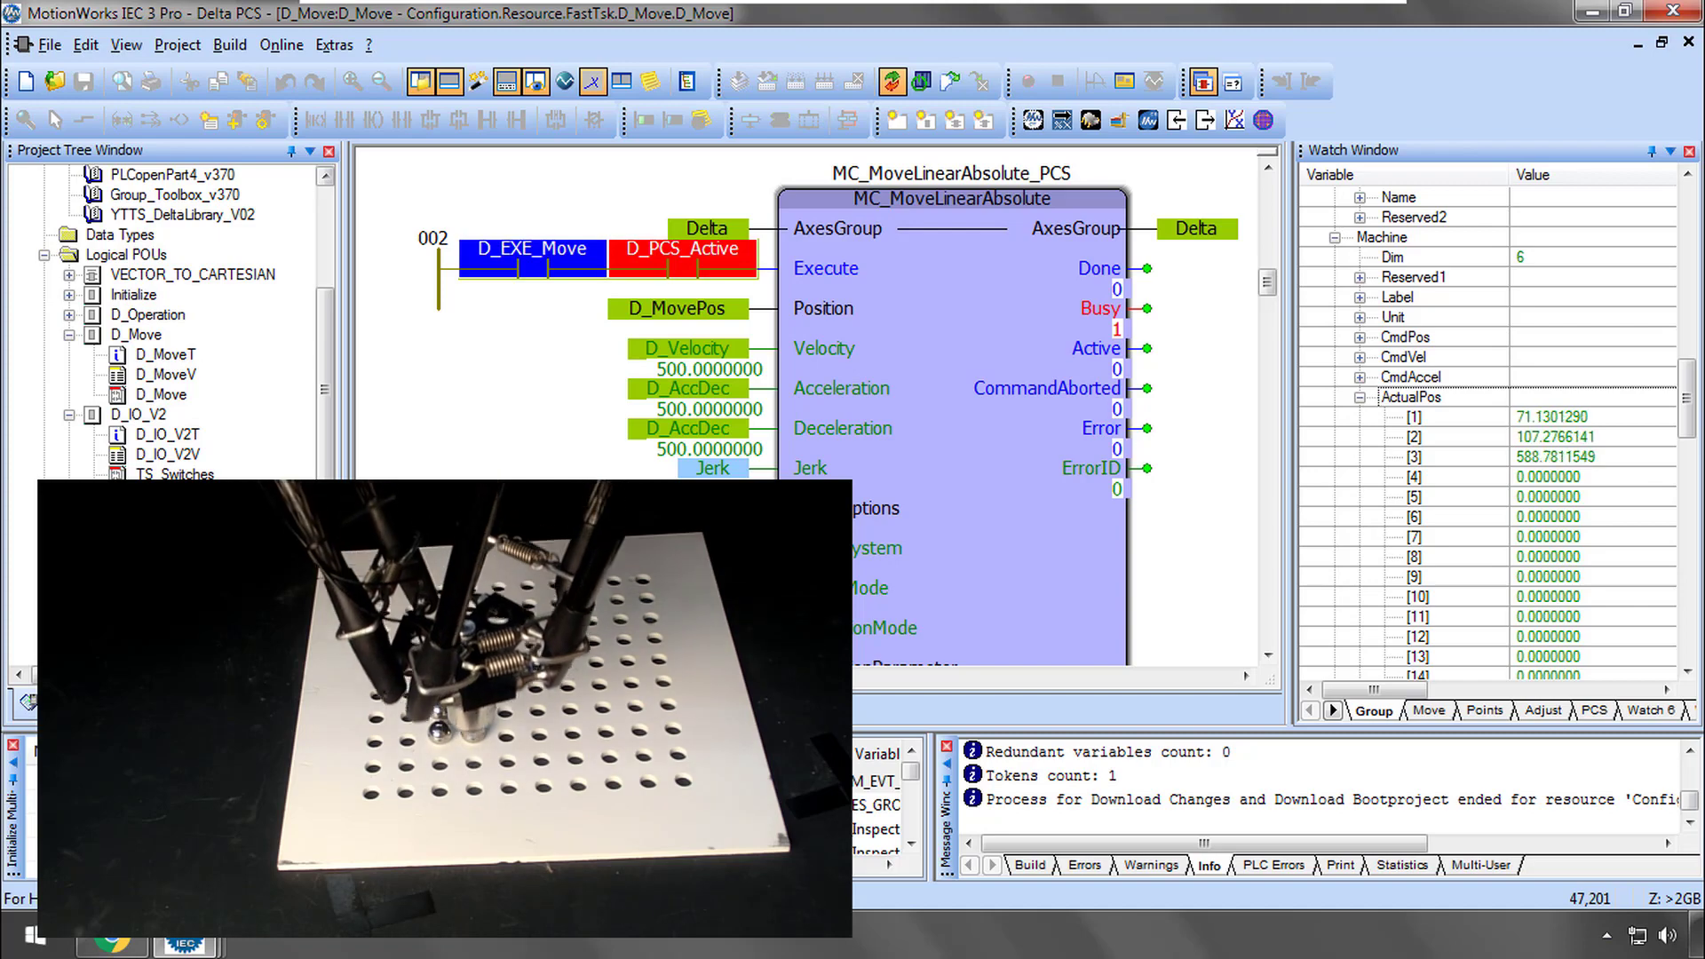
scroll("down", 3)
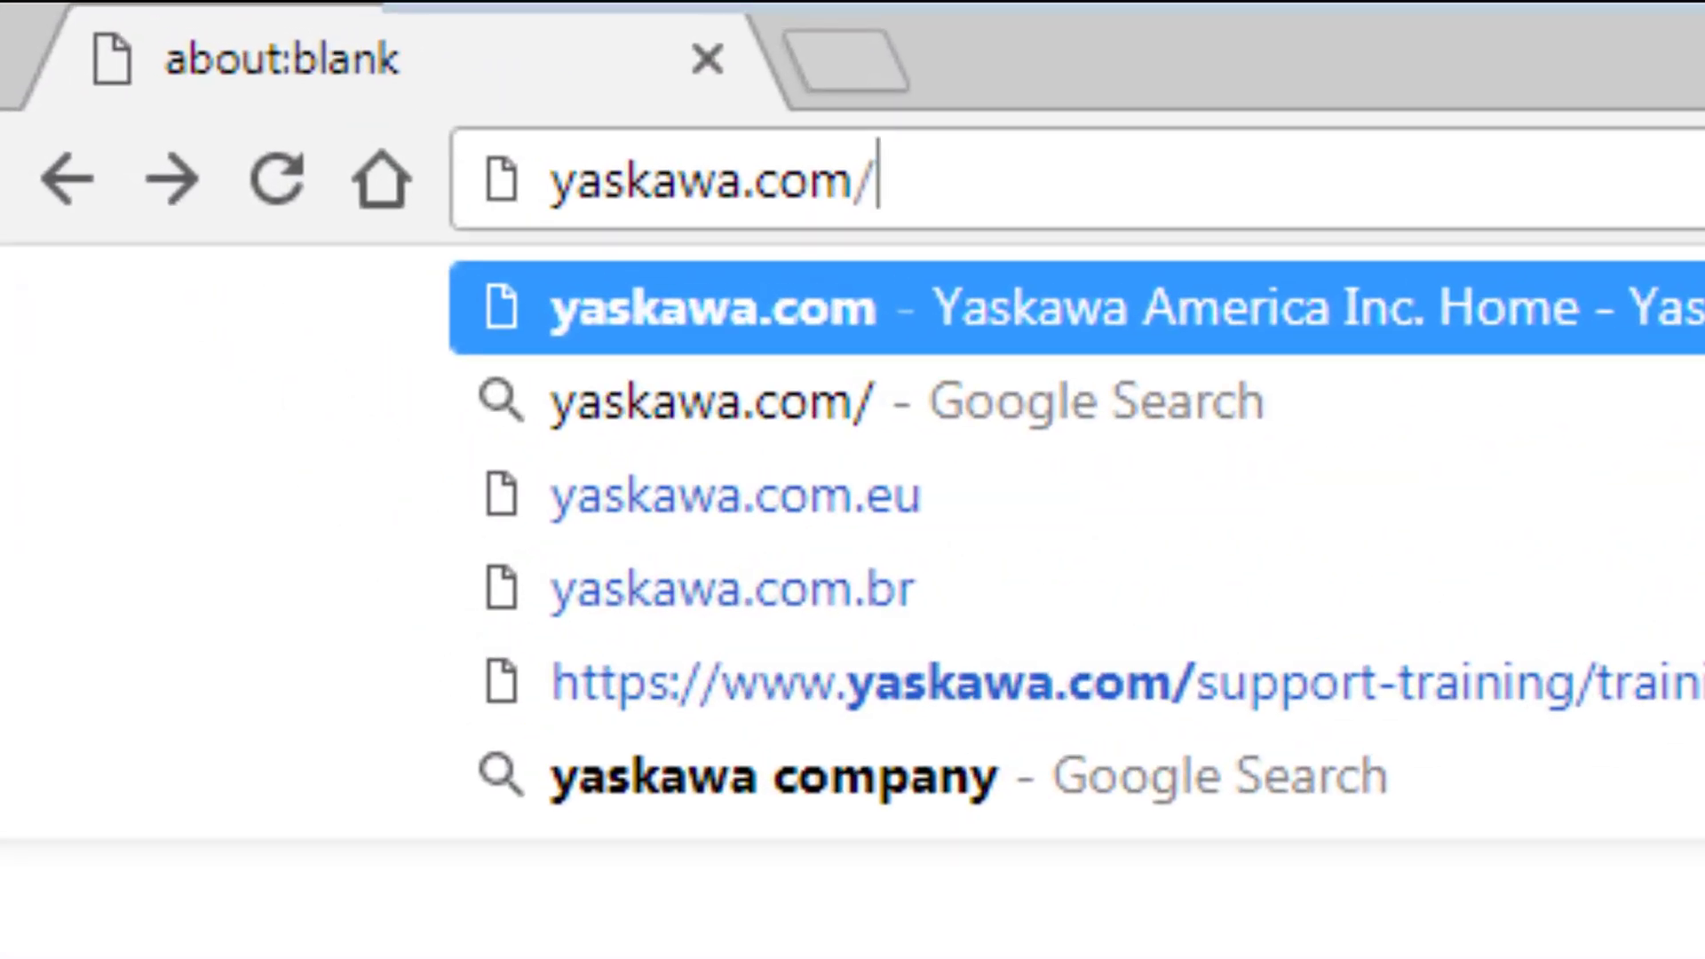
Enter yaskawa.com/iec in the Chrome address bar
type("iec")
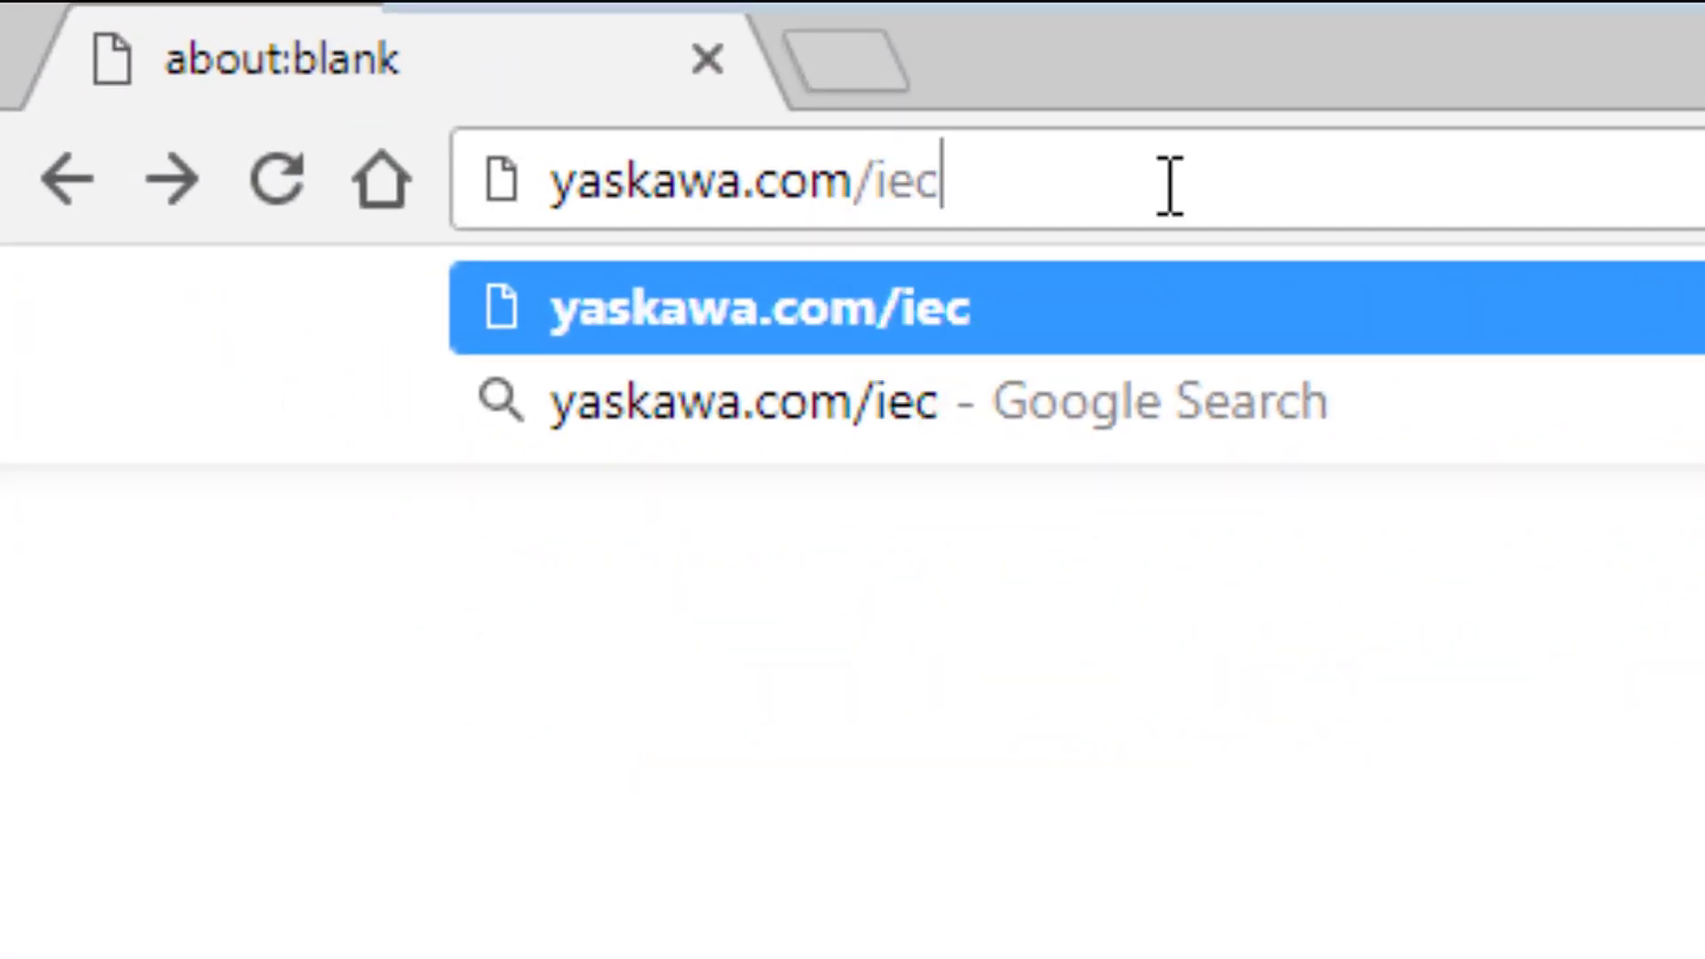